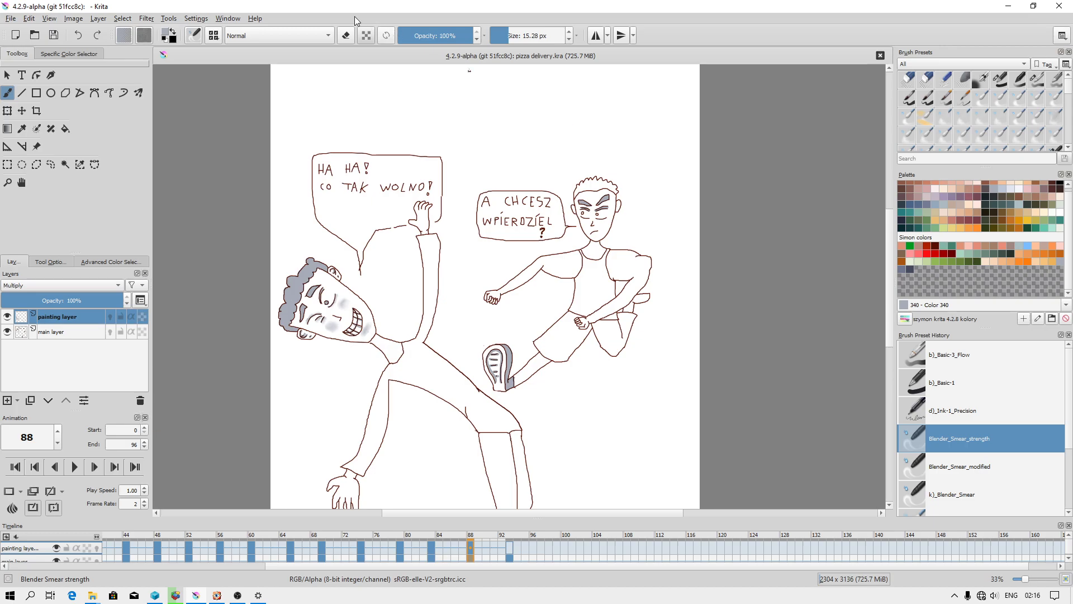
Name a new workspace 'Compl...' in the Workspaces popup, then switch to File Explorer.
{"action": "left_click", "coordinate": [197, 18]}
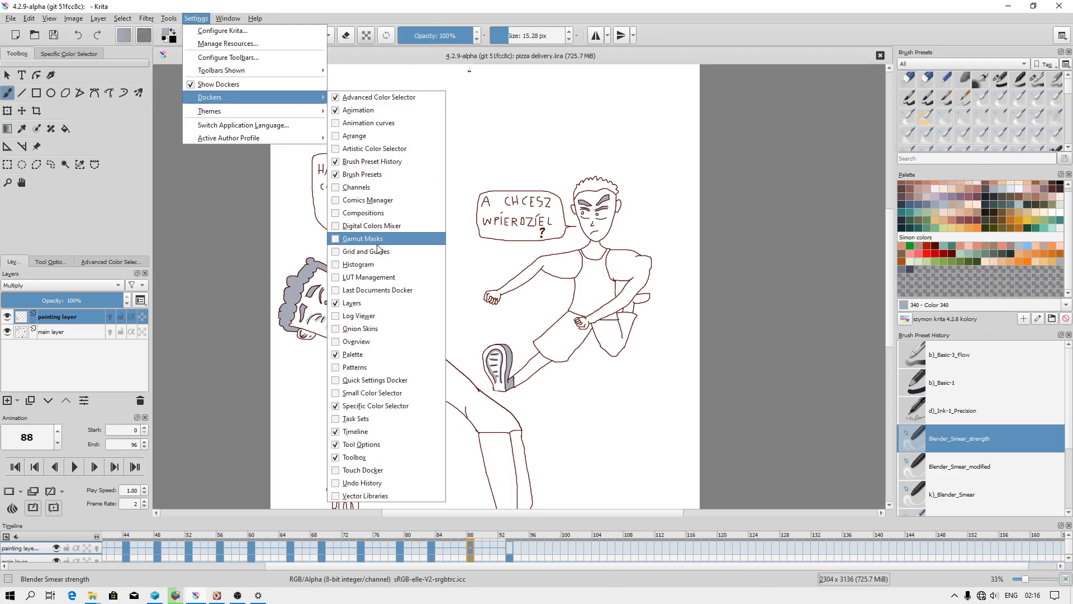
{"action": "mouse_move", "coordinate": [516, 251]}
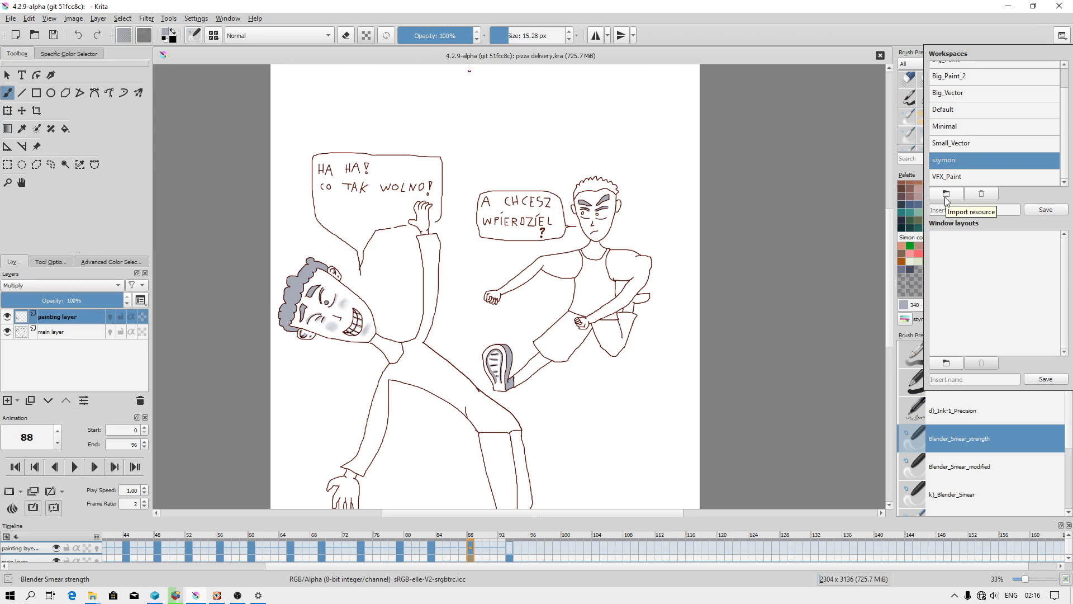
{"action": "mouse_move", "coordinate": [982, 193]}
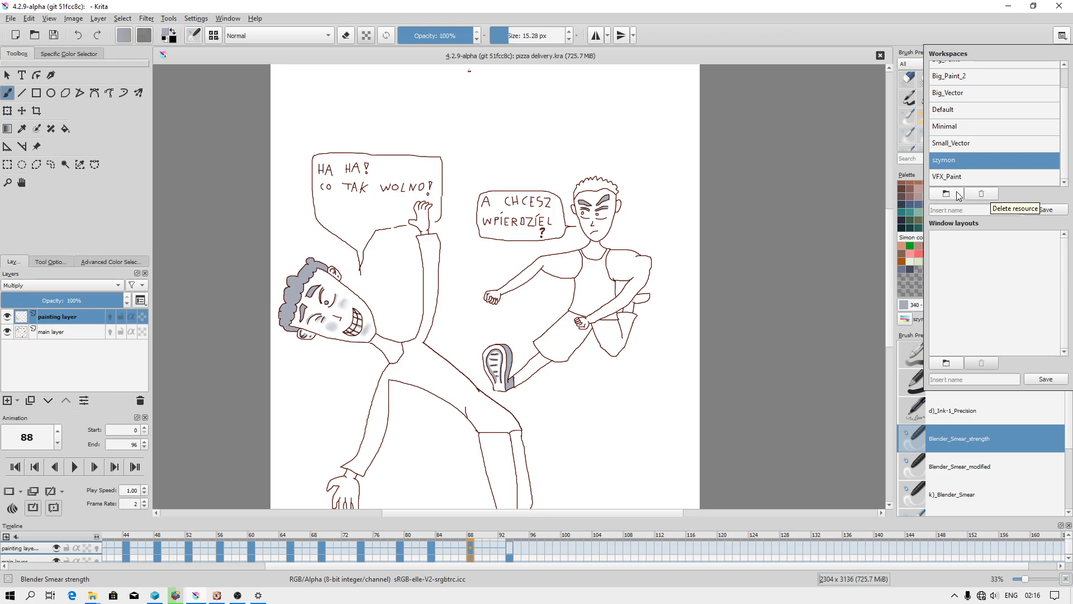
{"action": "mouse_move", "coordinate": [974, 209]}
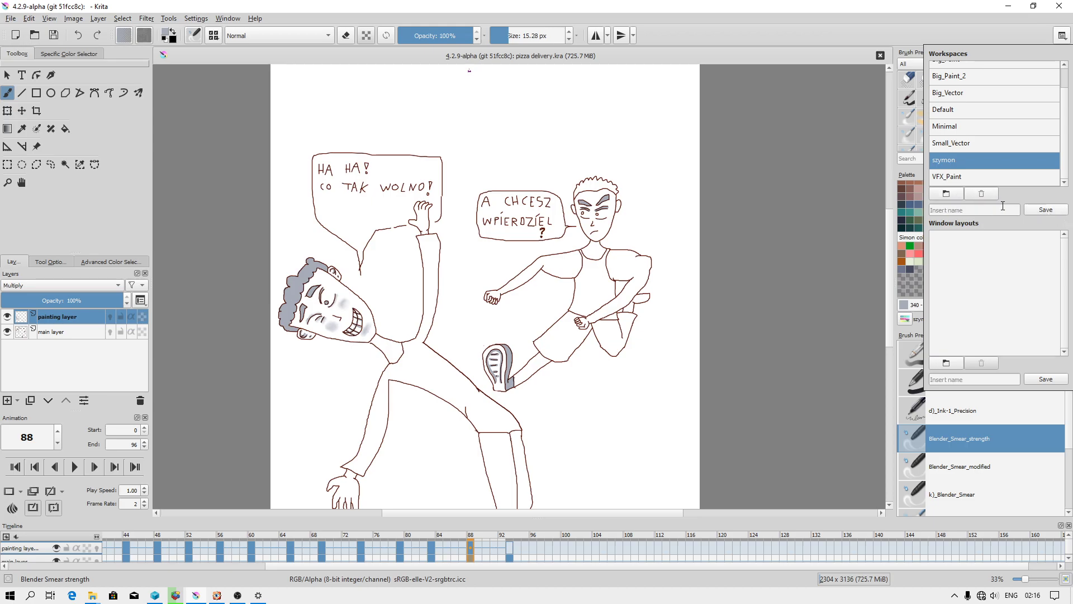
{"action": "left_click", "coordinate": [972, 209]}
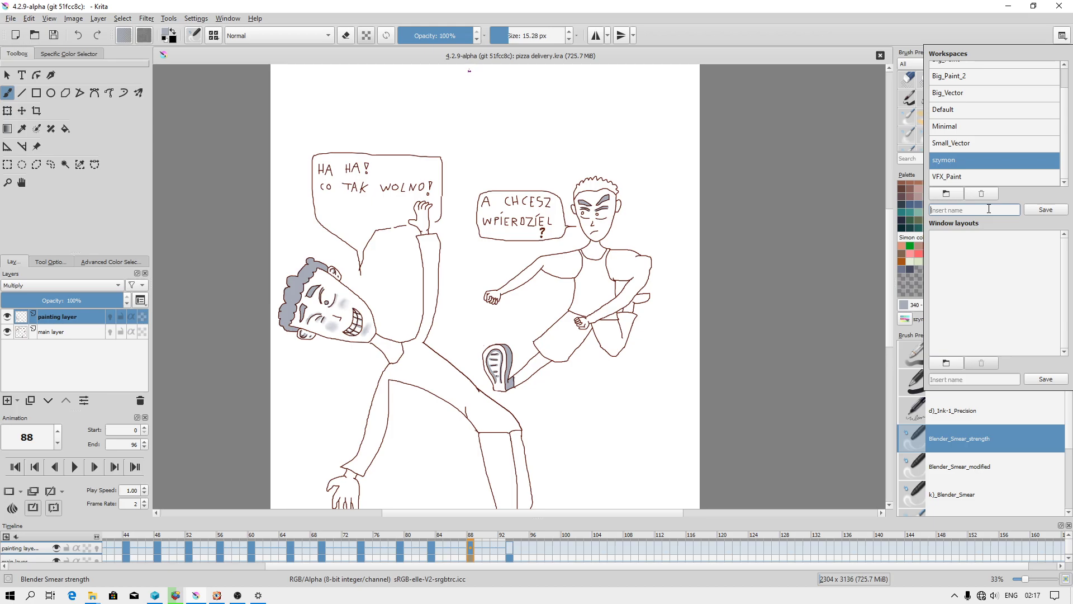
{"action": "type", "text": "Compl"}
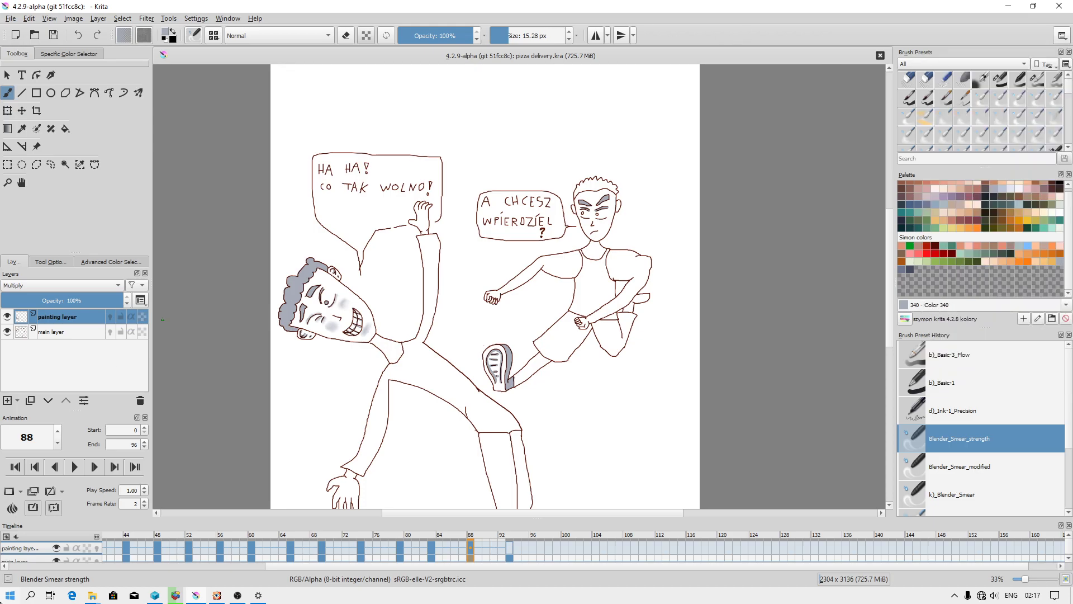
{"action": "left_click", "coordinate": [9, 593]}
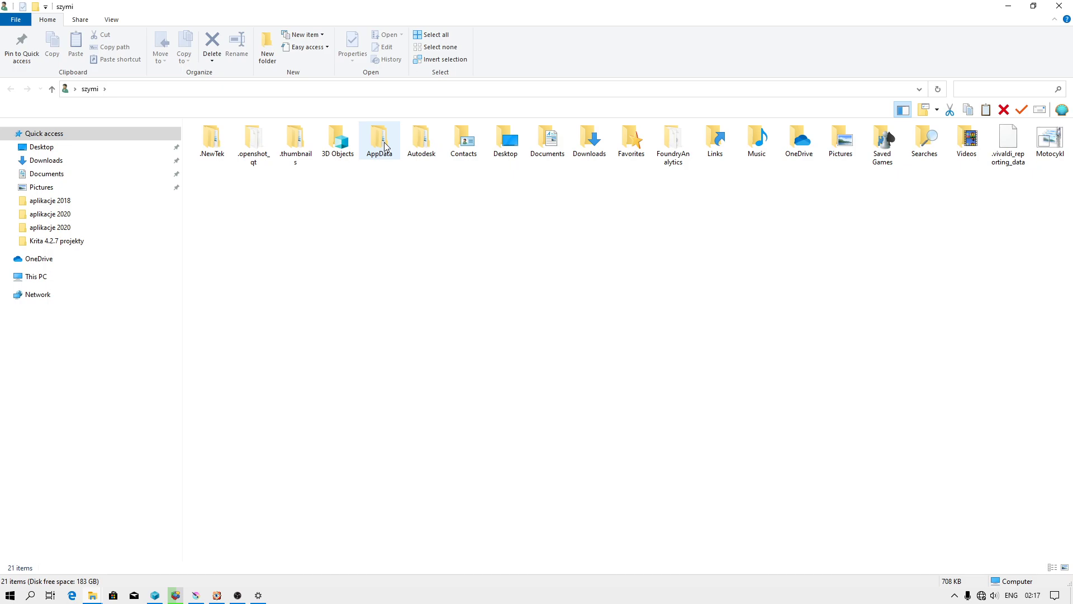
Enable Hidden items in the View ribbon so AppData and NTUSER.DAT appear.
{"action": "left_click", "coordinate": [110, 19]}
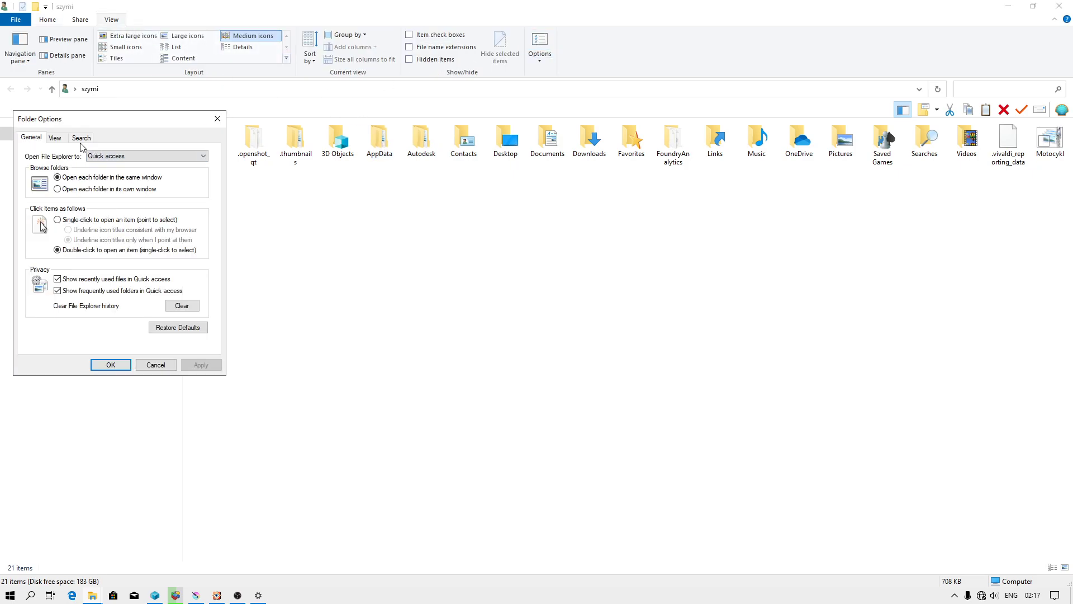
{"action": "left_click", "coordinate": [54, 138]}
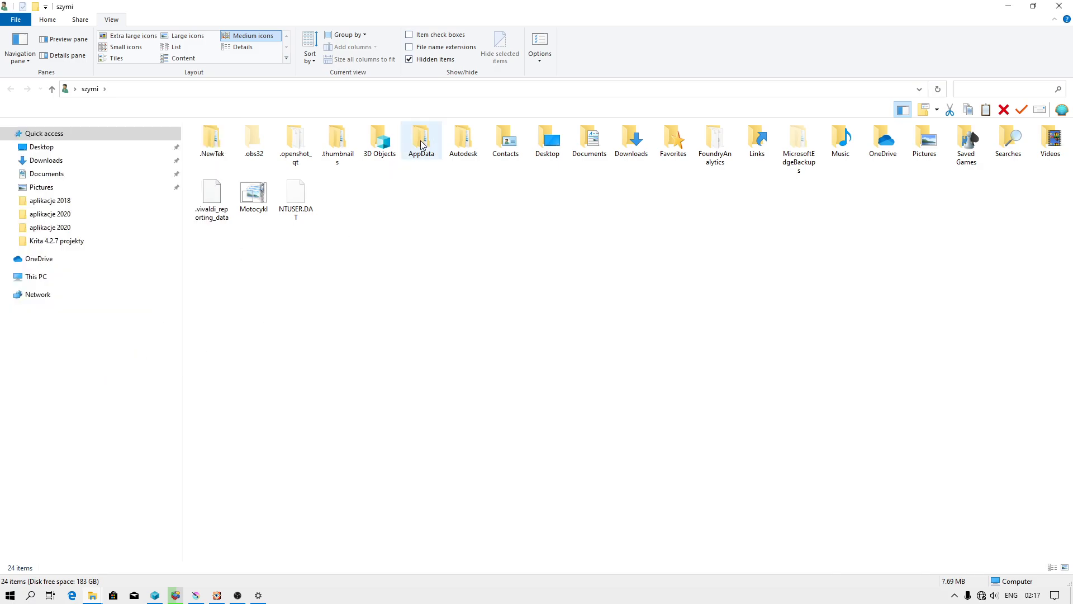
Navigate into AppData\Roaming\krita\workspaces.
{"action": "double_click", "coordinate": [422, 139]}
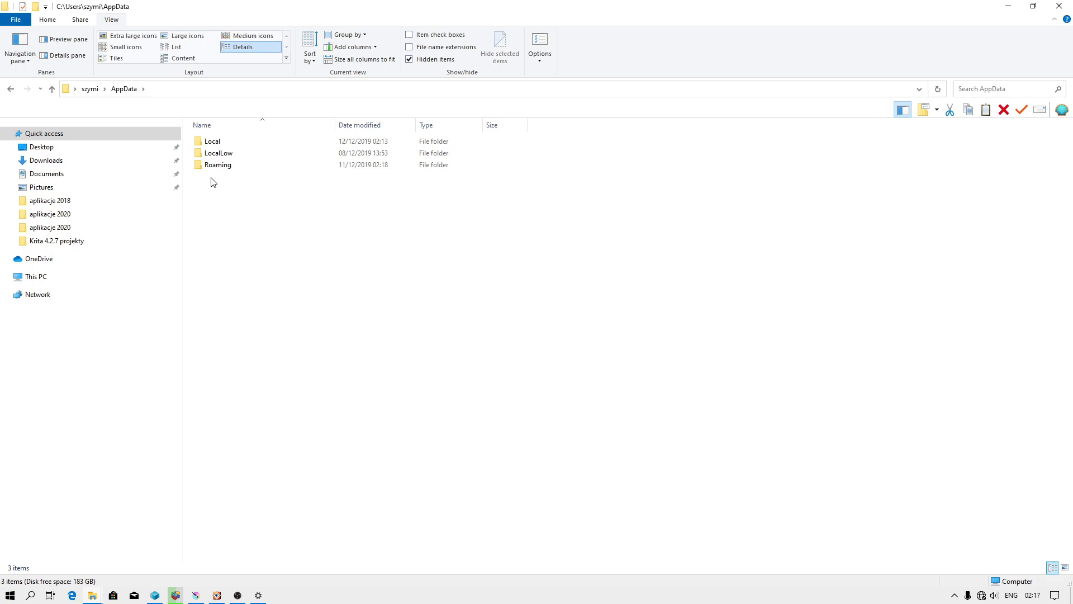
{"action": "left_click", "coordinate": [218, 165]}
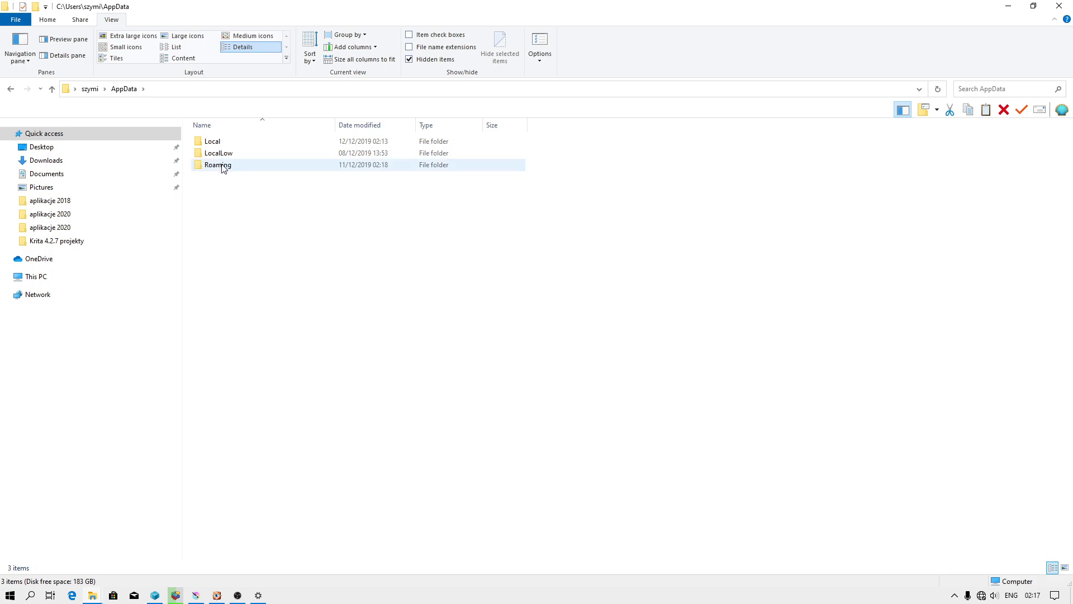
{"action": "mouse_move", "coordinate": [218, 170]}
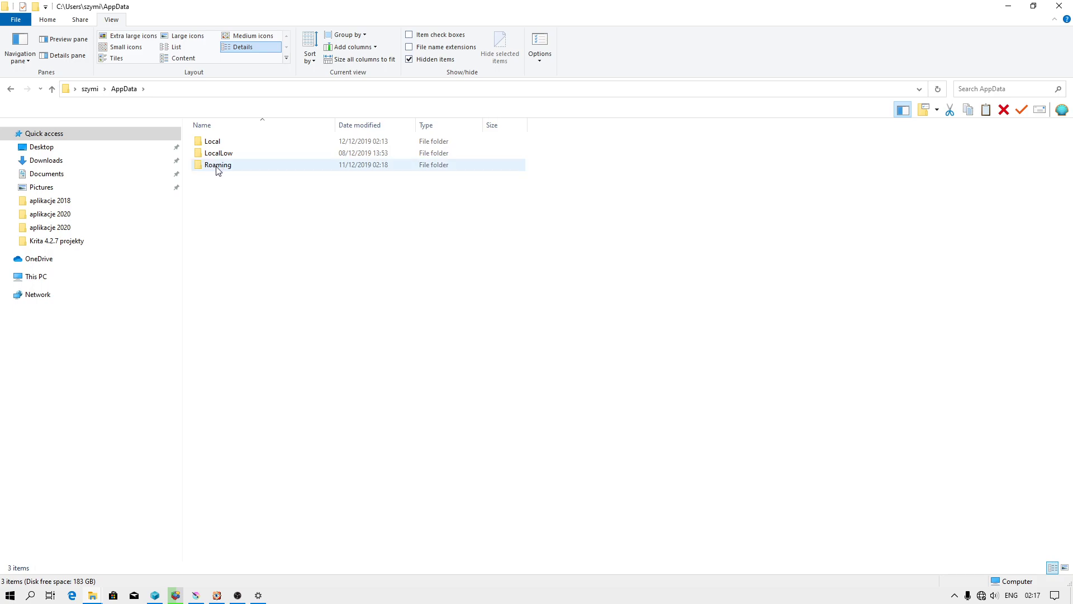
{"action": "double_click", "coordinate": [218, 165]}
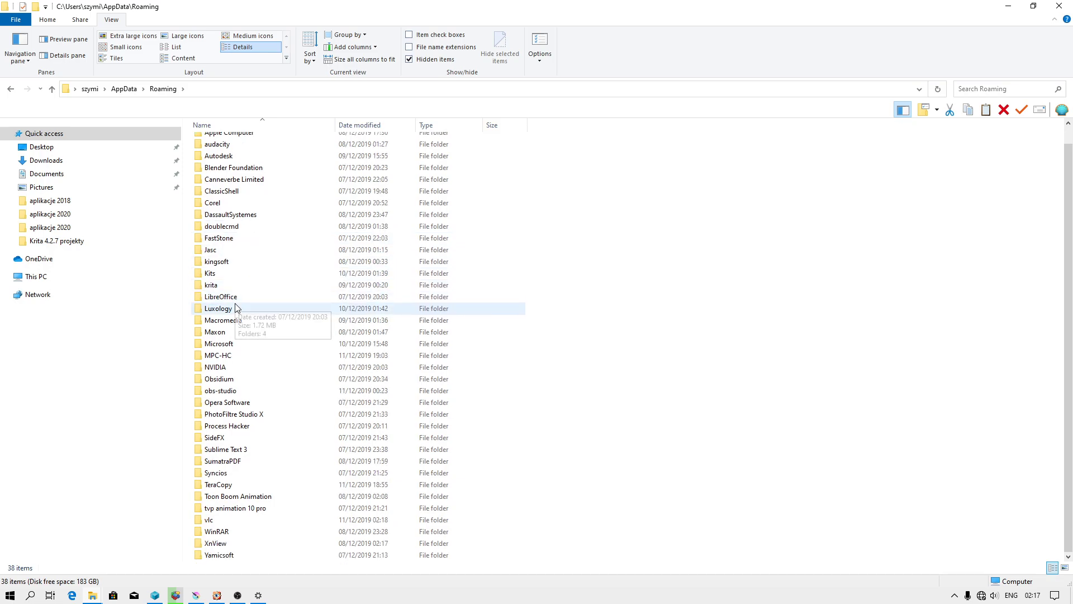
{"action": "double_click", "coordinate": [211, 285]}
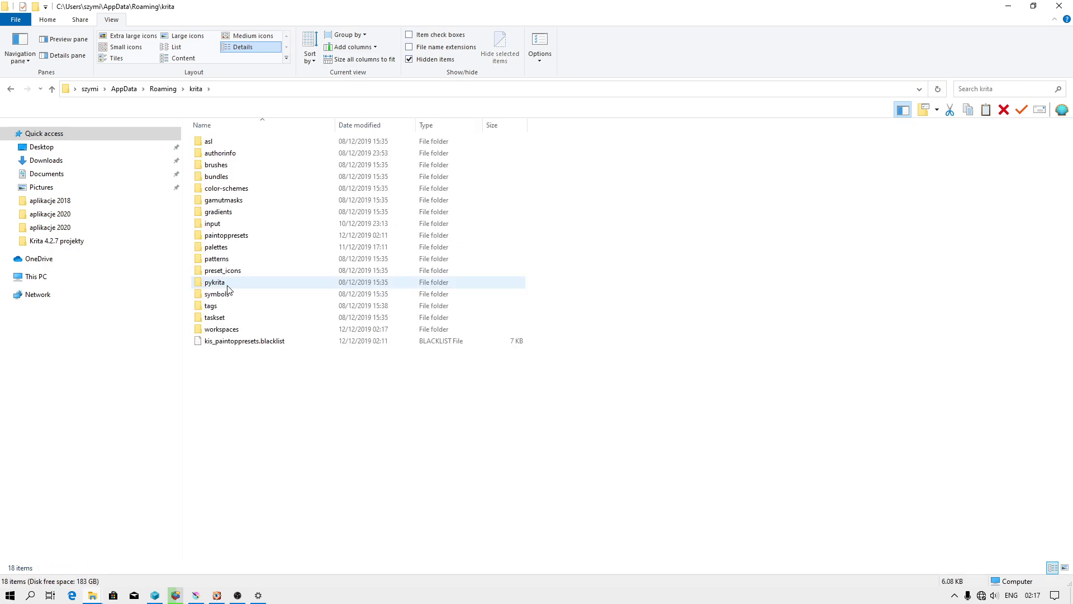
{"action": "double_click", "coordinate": [221, 329]}
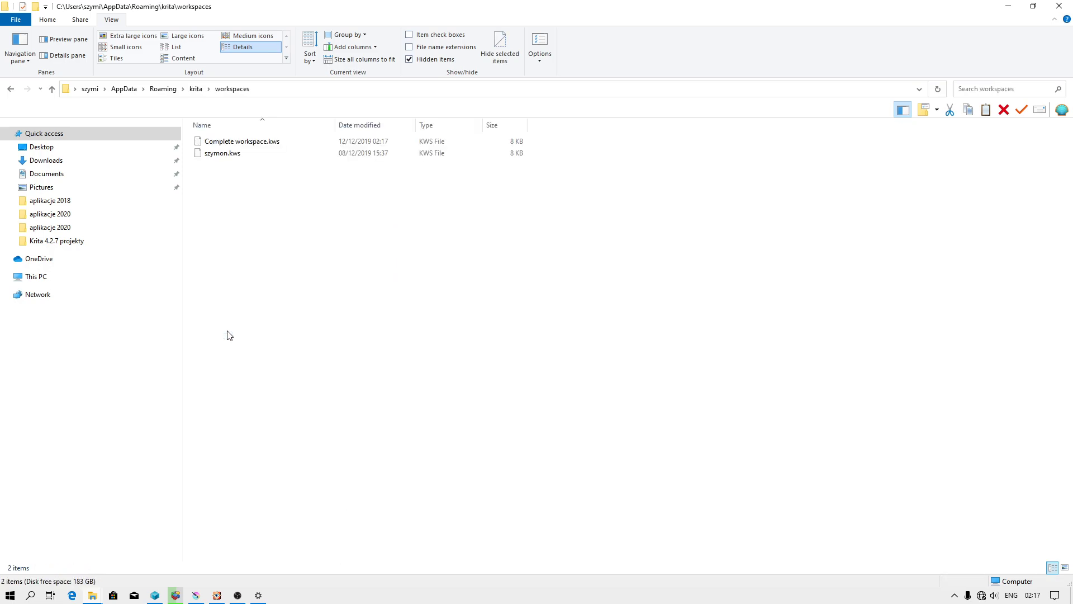
Select Complete workspace.kws, check its context actions and list top-level locations.
{"action": "left_click", "coordinate": [242, 141]}
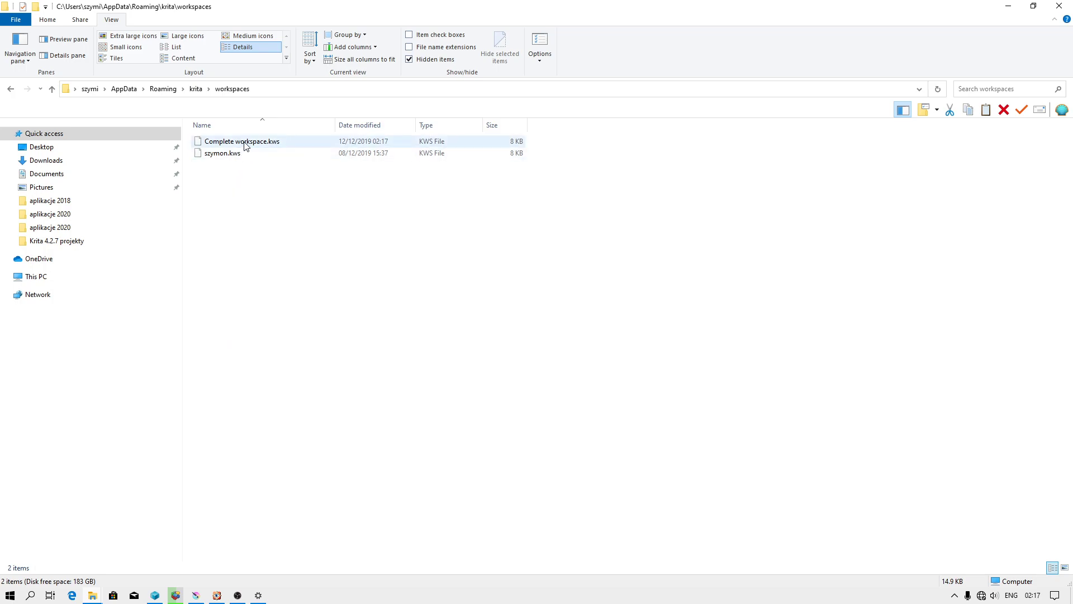
{"action": "right_click", "coordinate": [241, 141]}
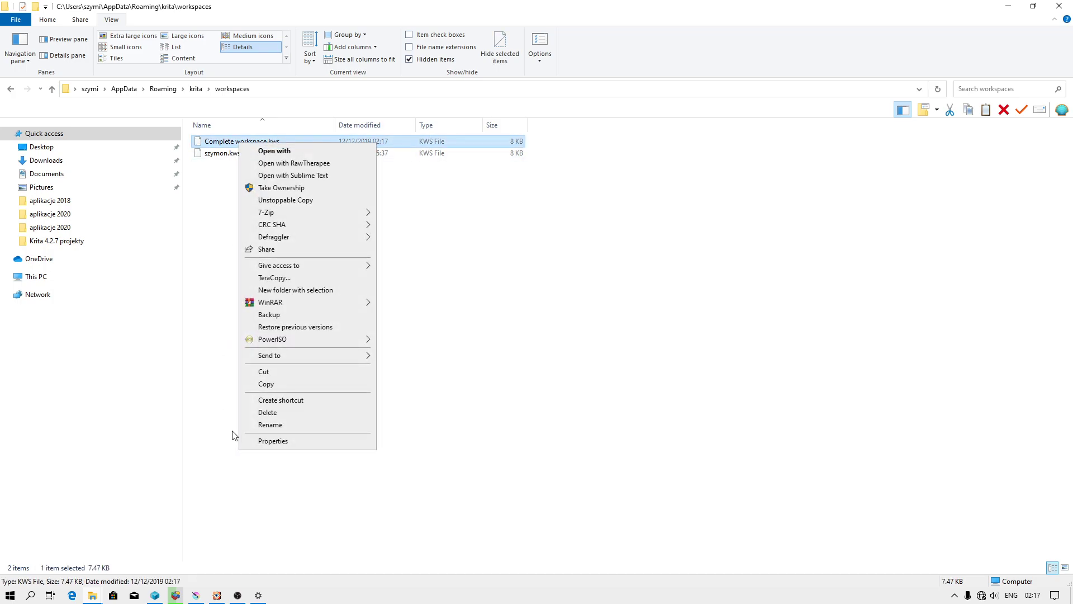
{"action": "left_click", "coordinate": [71, 90]}
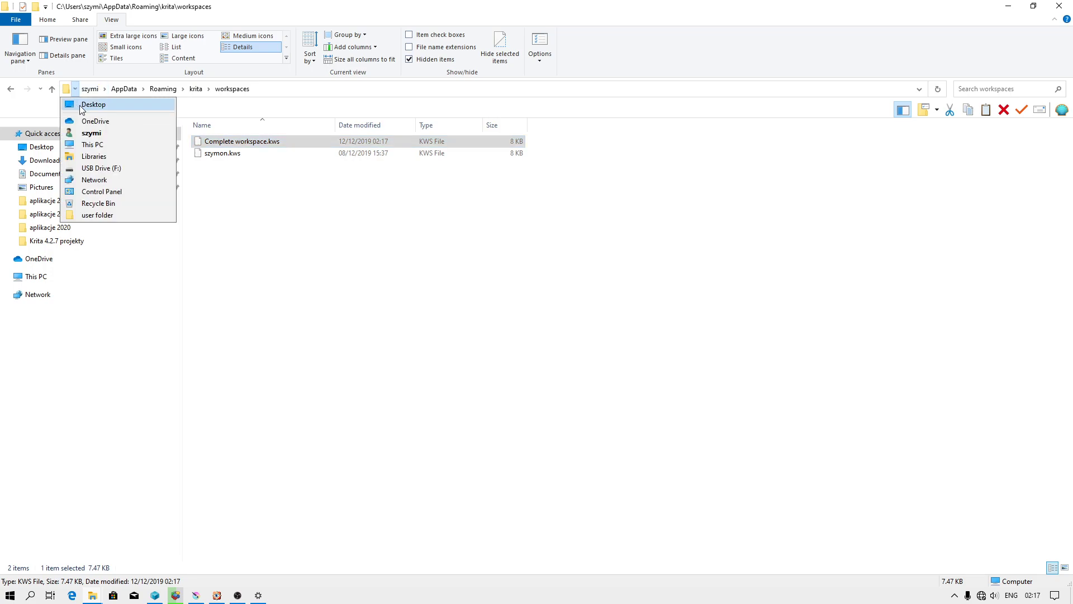
Go to This PC and open the dokumenty (E:) drive.
{"action": "left_click", "coordinate": [93, 145]}
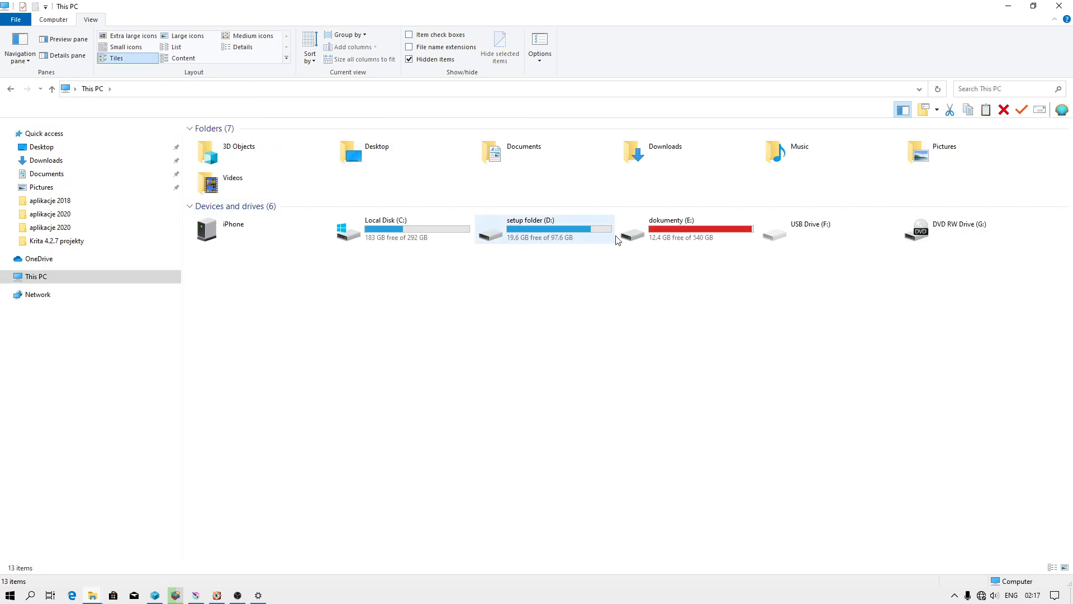
{"action": "double_click", "coordinate": [671, 230]}
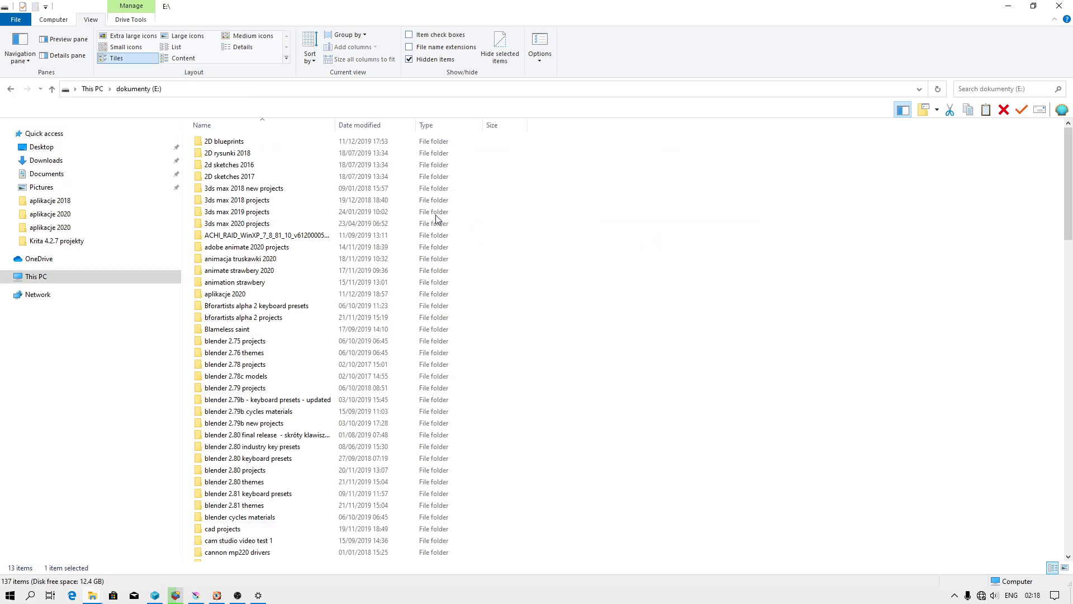
{"action": "left_click", "coordinate": [242, 47]}
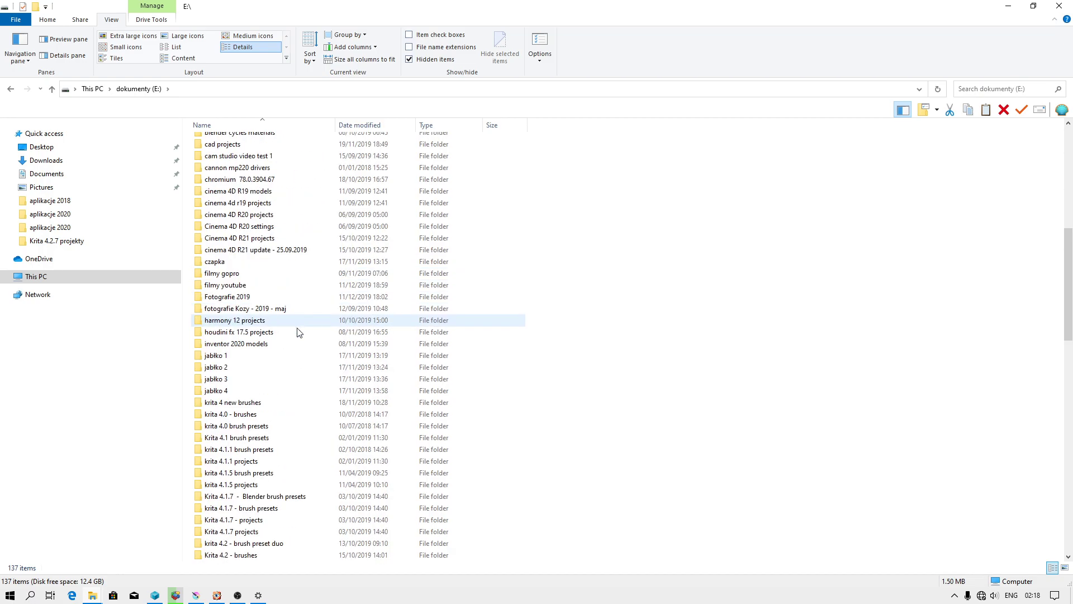
{"action": "scroll", "scroll_direction": "down", "scroll_amount": 3}
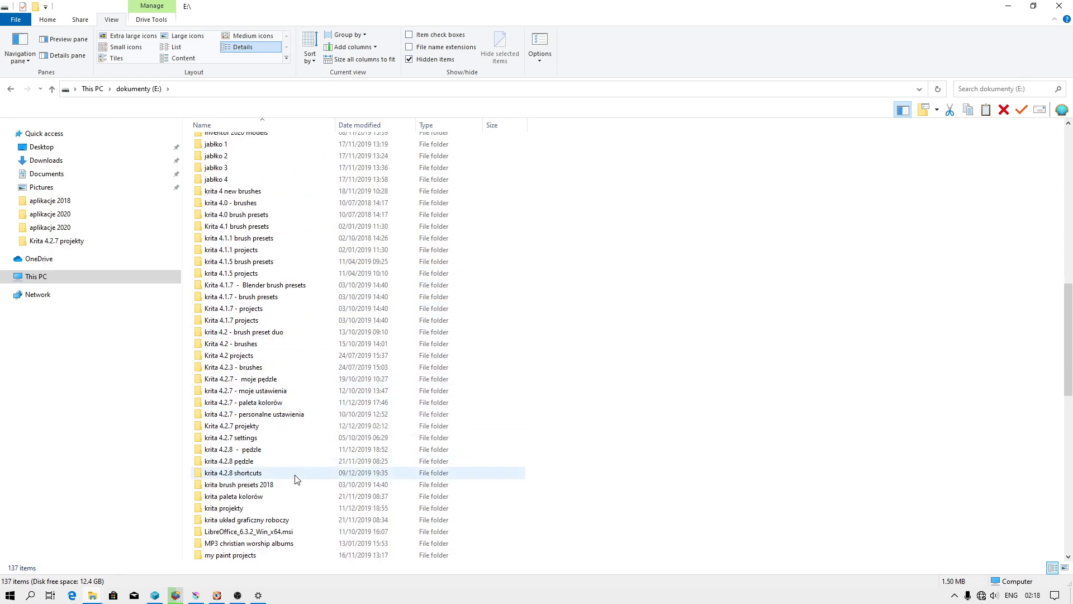
{"action": "scroll", "scroll_direction": "down", "scroll_amount": 3}
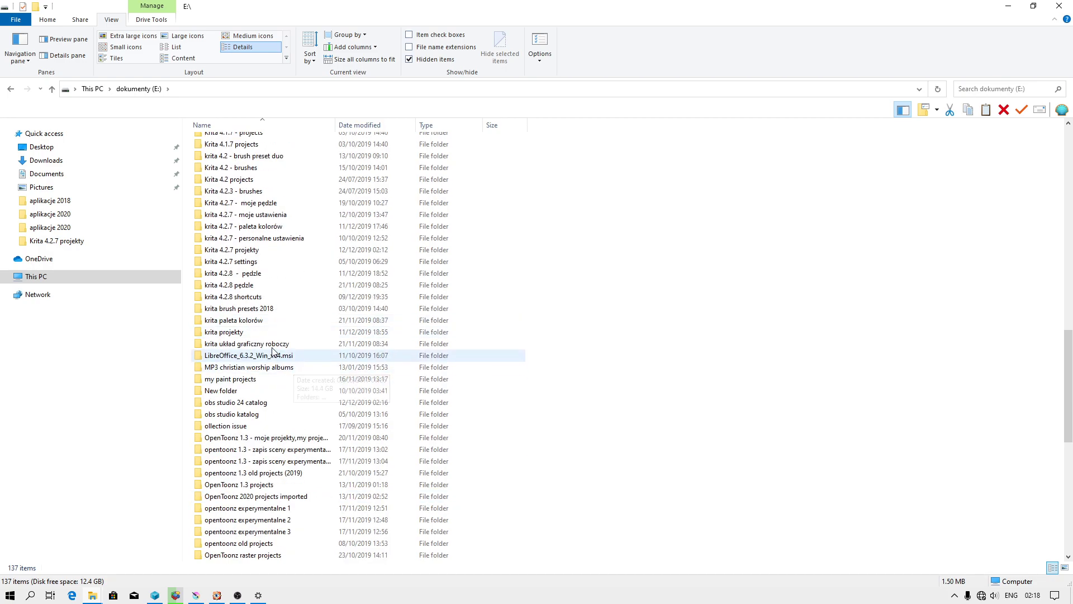
Create a new folder on E: named 'krita 4.2 workspace'.
{"action": "right_click", "coordinate": [308, 274]}
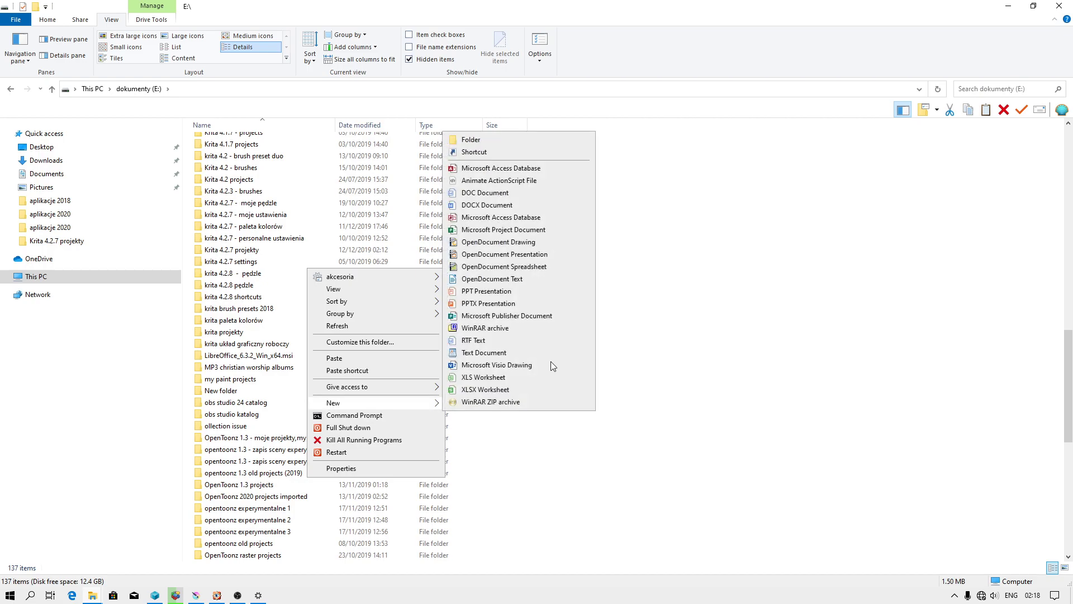
{"action": "left_click", "coordinate": [471, 140]}
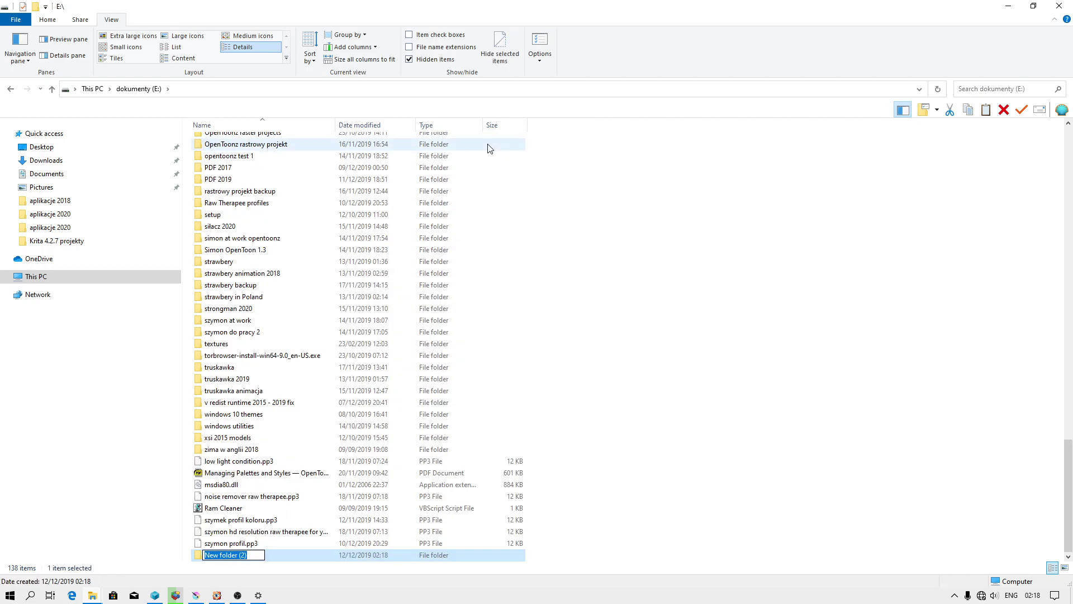
{"action": "type", "text": "krita 4.2"}
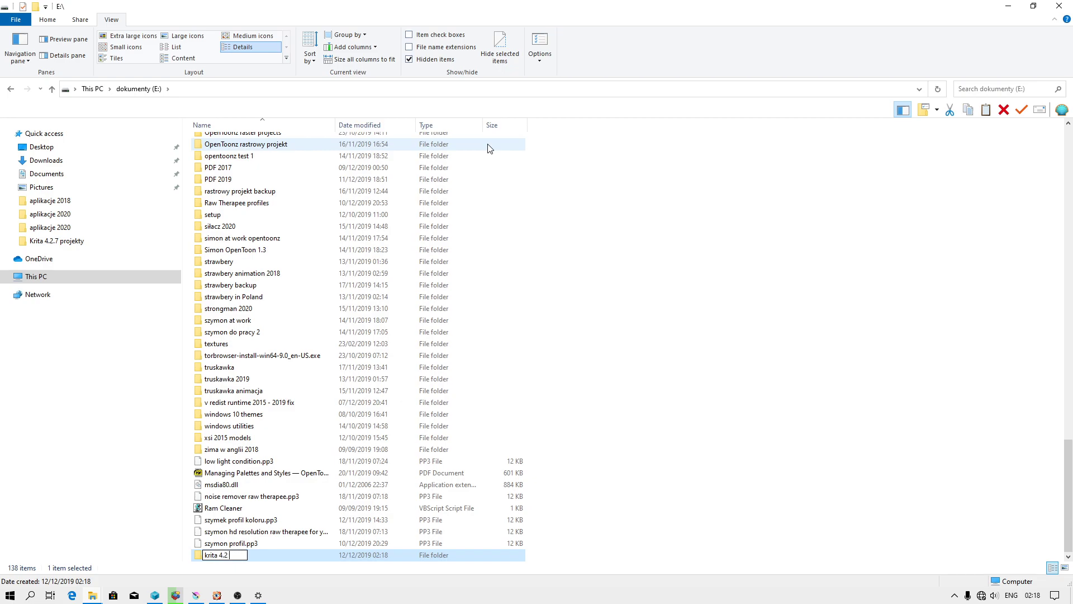
{"action": "type", "text": "wor"}
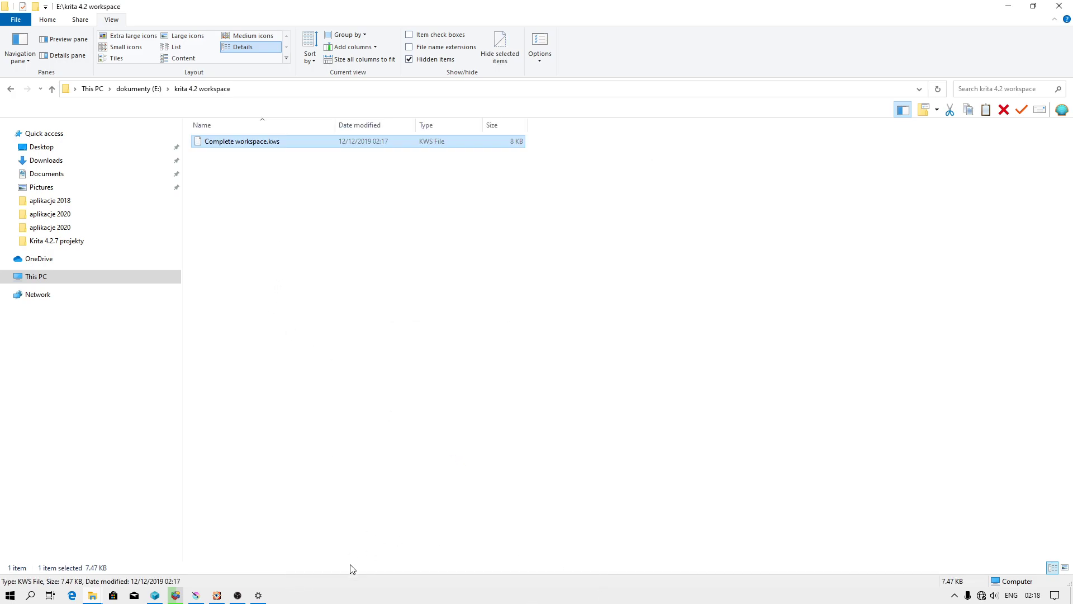
{"action": "mouse_move", "coordinate": [270, 158]}
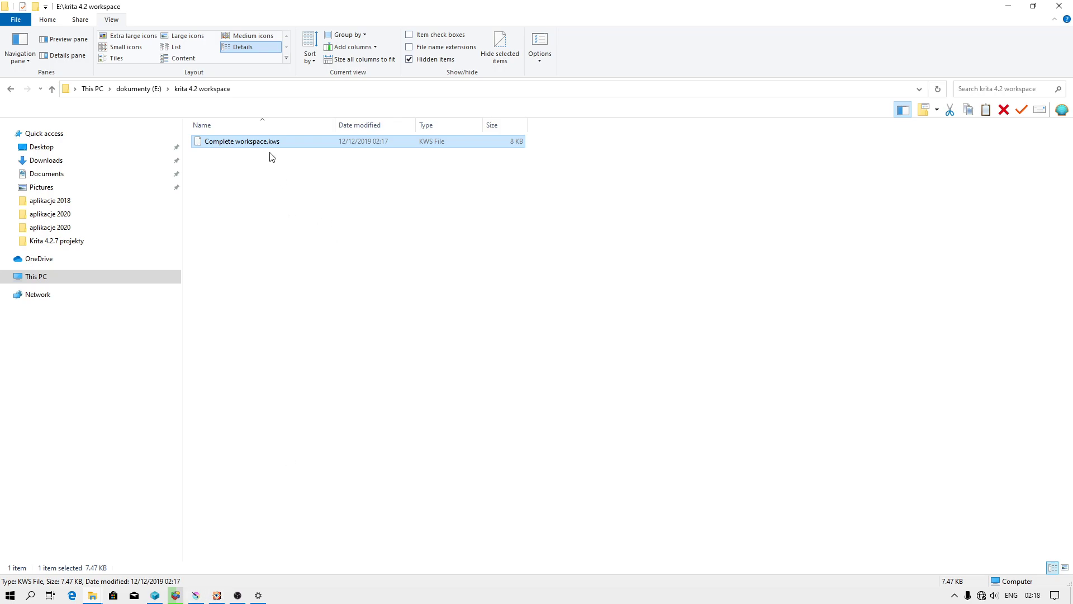
{"action": "mouse_move", "coordinate": [266, 145]}
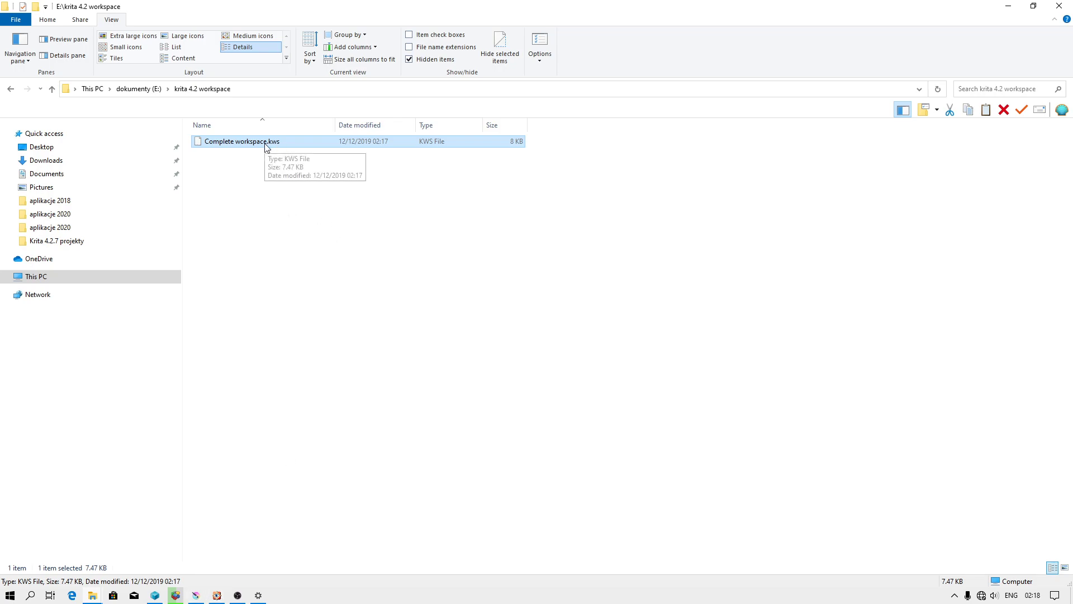
{"action": "mouse_move", "coordinate": [214, 561]}
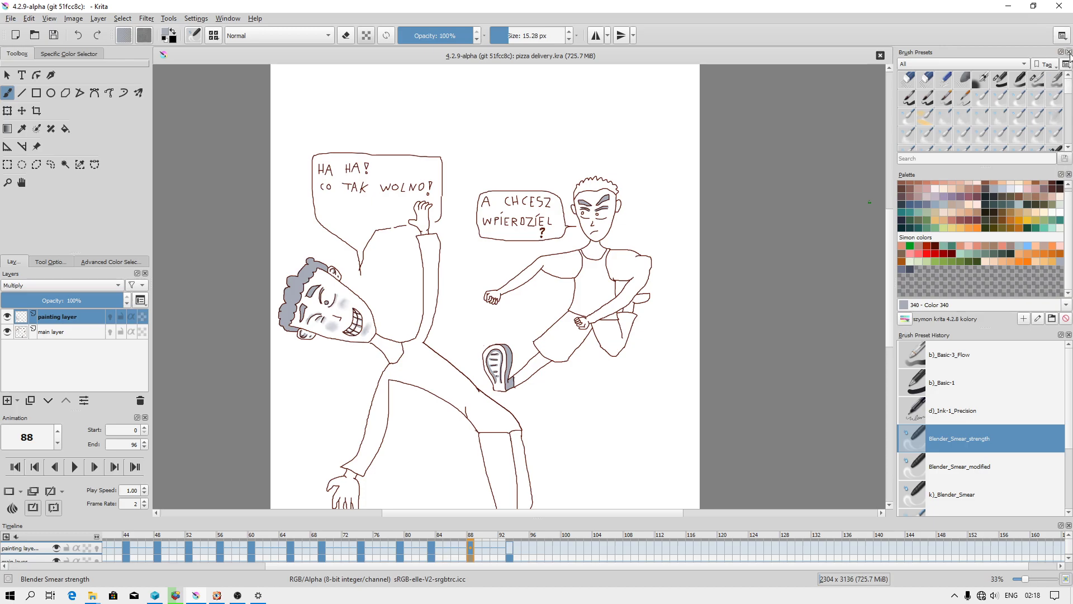
Close the extra dockers and dock Tool Options as a tab with the Toolbox.
{"action": "left_click", "coordinate": [1063, 35]}
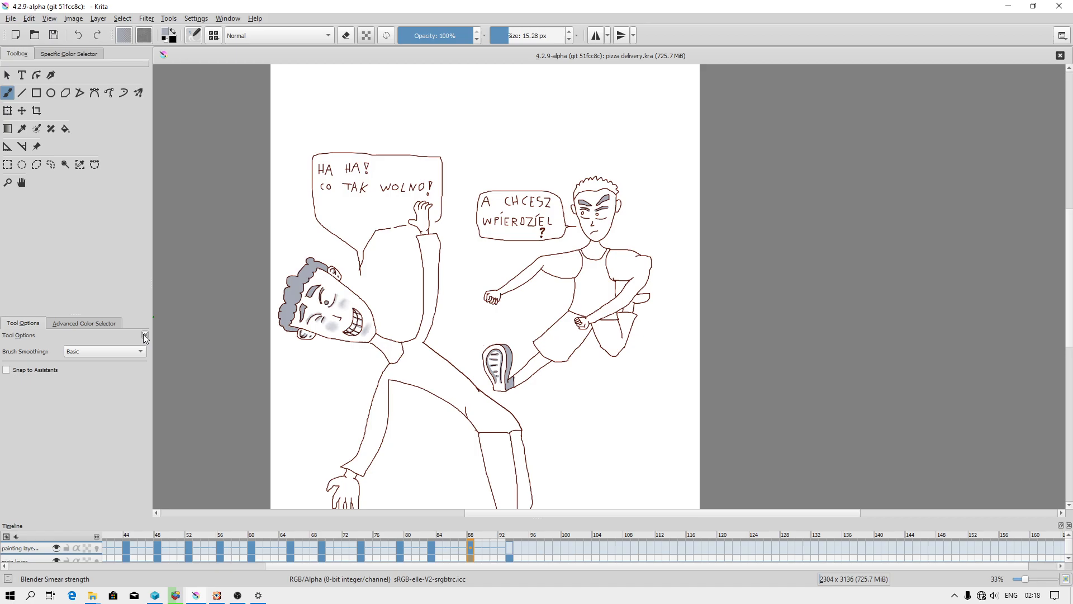
{"action": "left_click", "coordinate": [84, 322]}
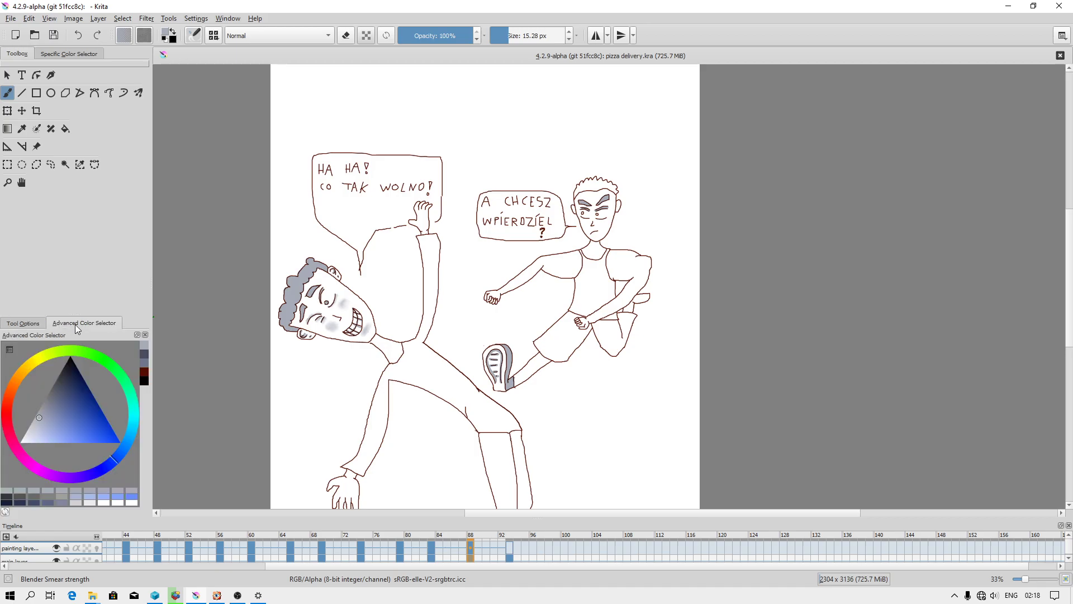
{"action": "left_click", "coordinate": [22, 322]}
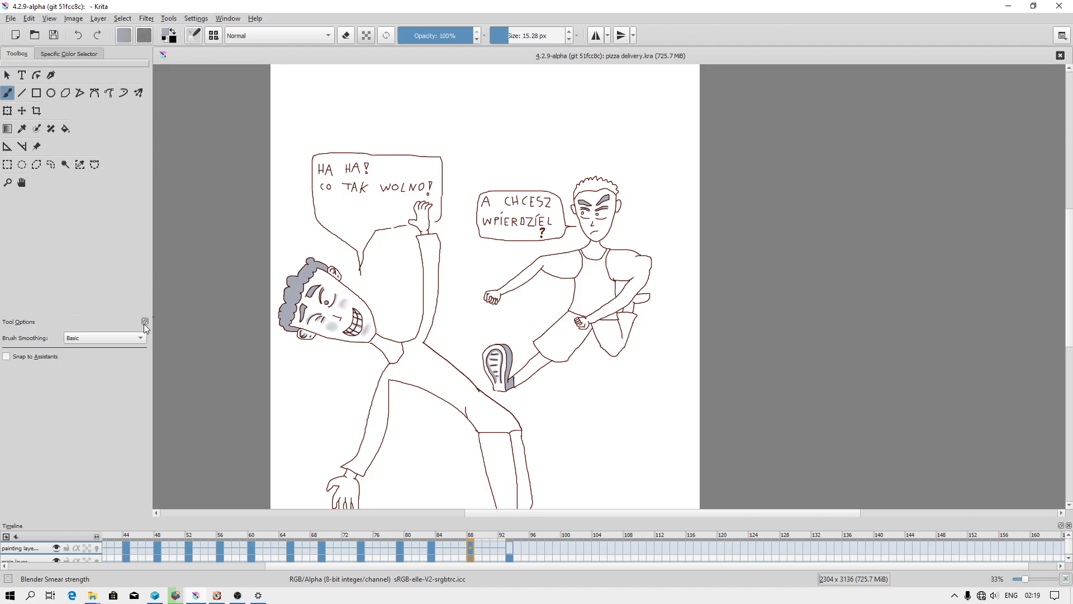
{"action": "left_click", "coordinate": [144, 322]}
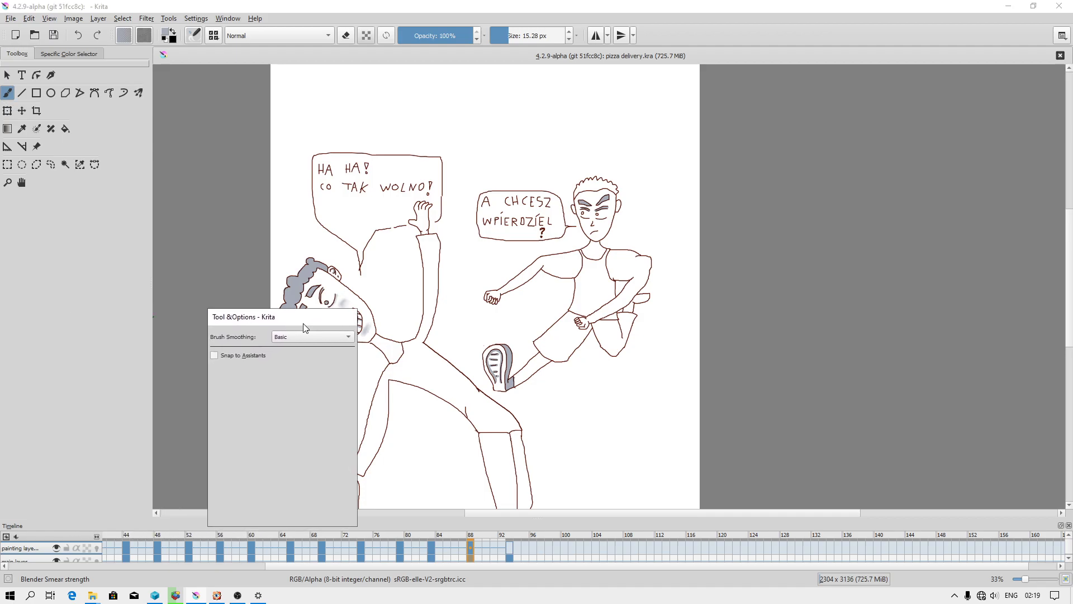
{"action": "left_click_drag", "start_coordinate": [304, 316], "coordinate": [199, 236]}
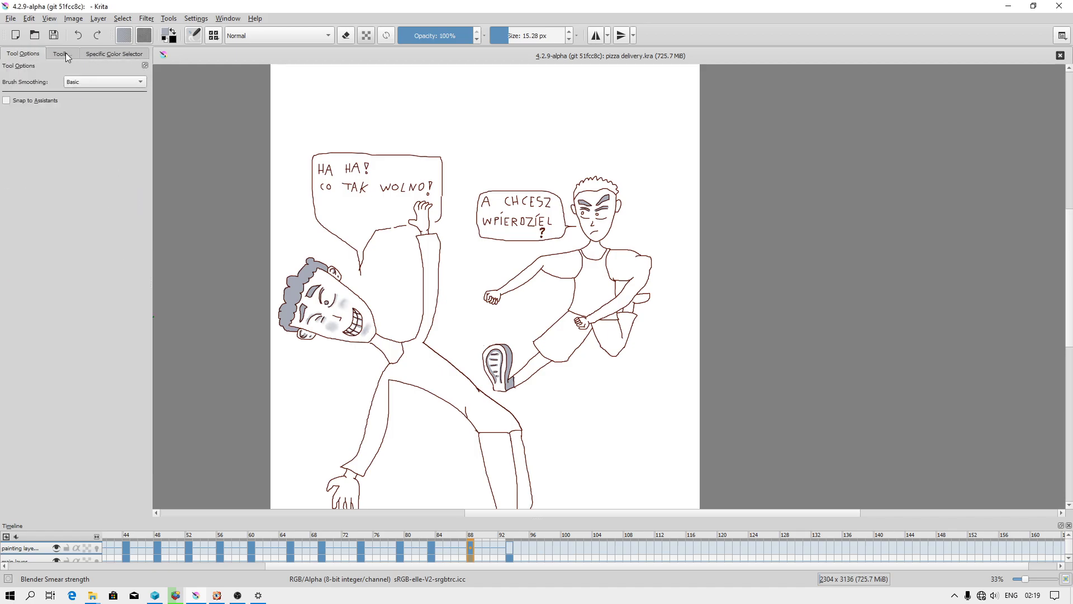
{"action": "left_click", "coordinate": [63, 54]}
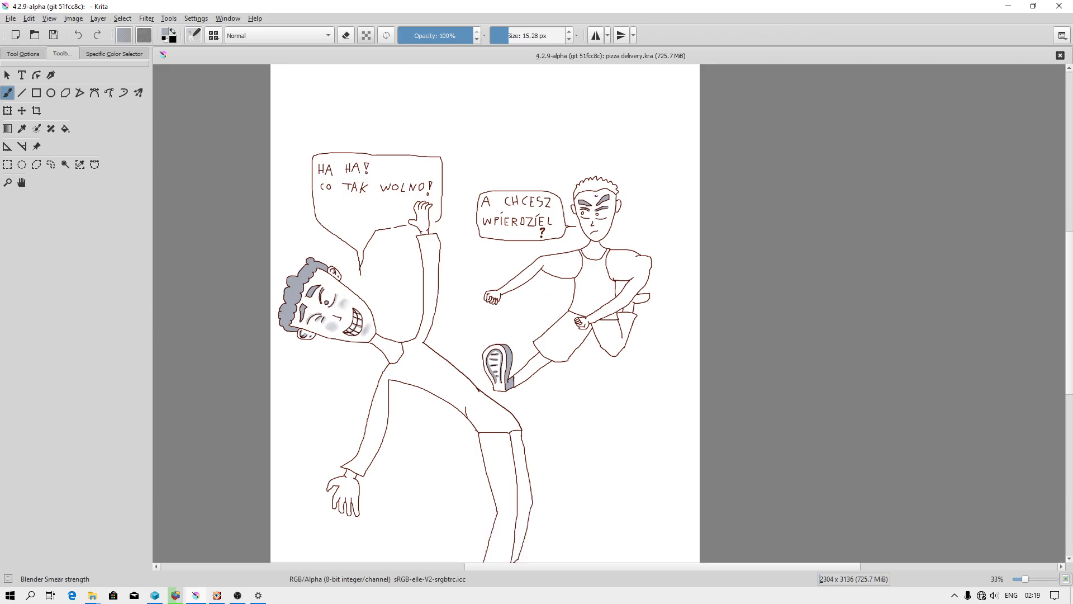
{"action": "left_click", "coordinate": [1063, 34]}
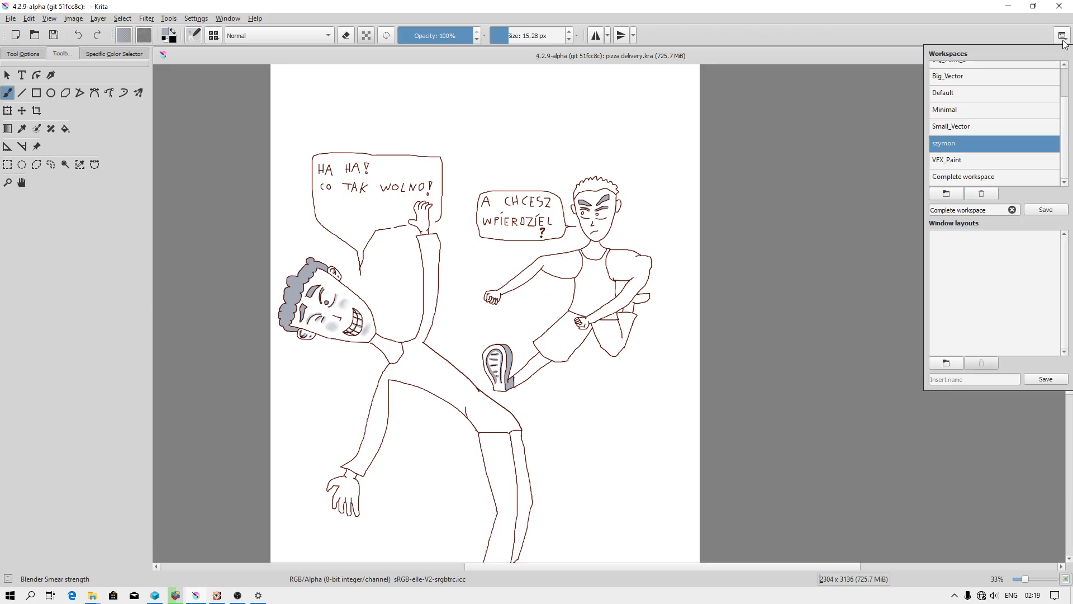
{"action": "mouse_move", "coordinate": [968, 182]}
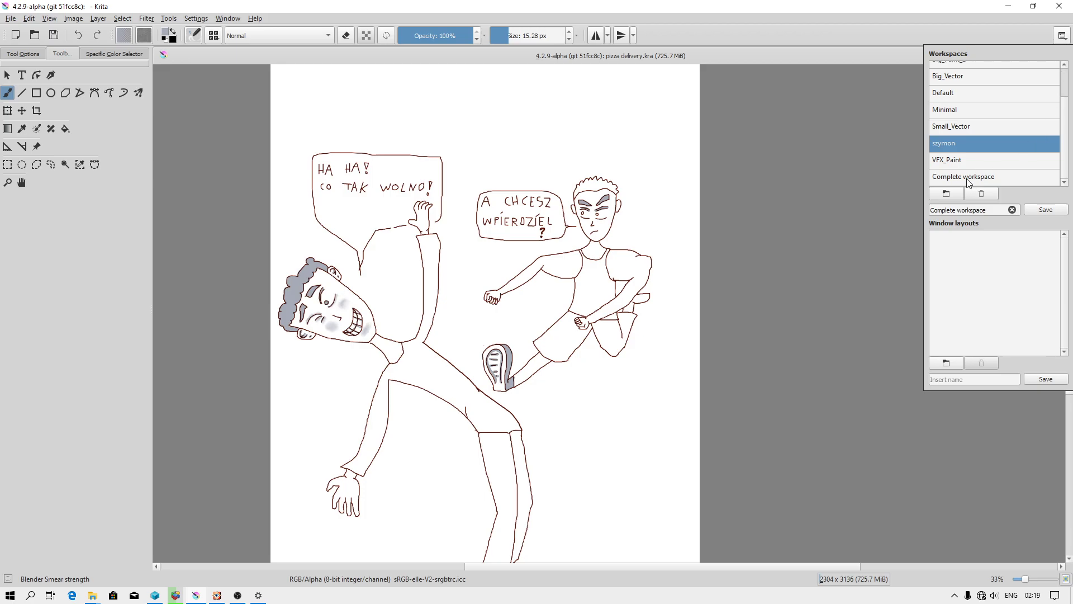
Load the Complete workspace to restore the full docker layout.
{"action": "left_click", "coordinate": [965, 177]}
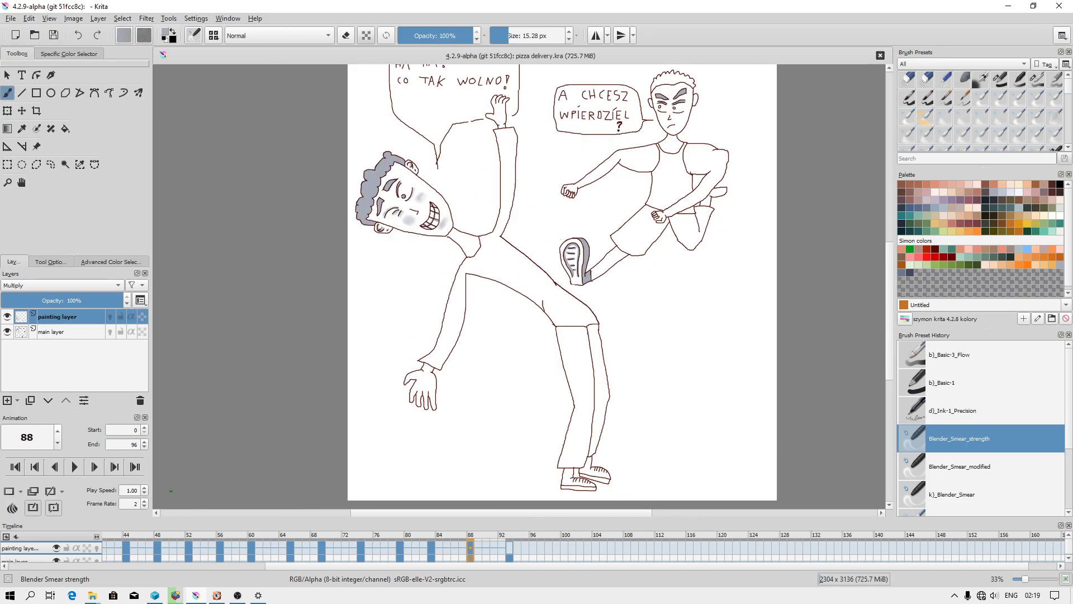
{"action": "left_click", "coordinate": [1062, 34]}
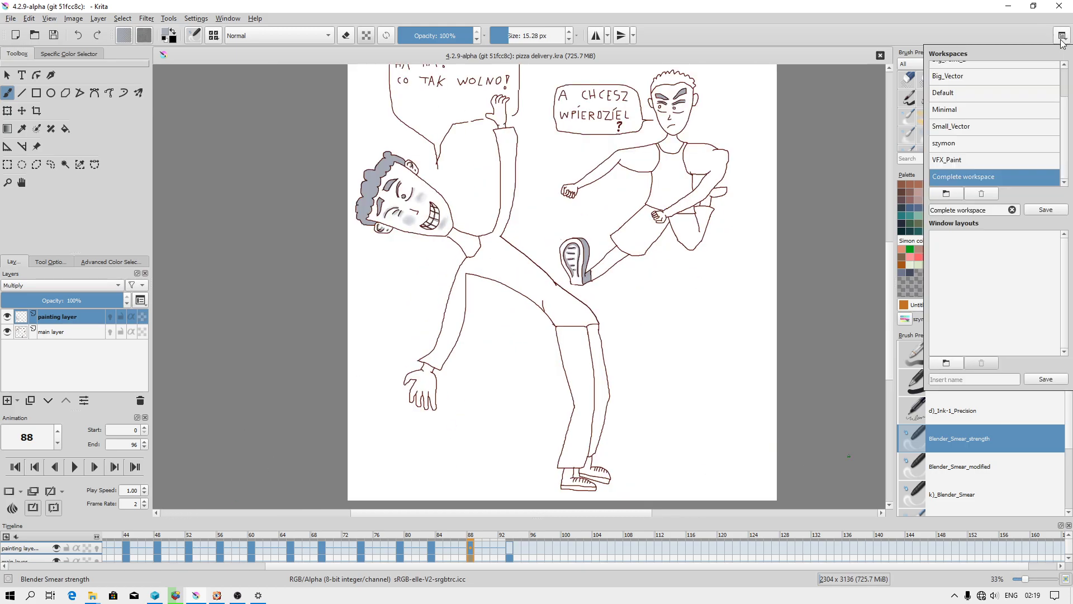
List the available palettes and bring up settings for szymon krita 4.2.8 kolory.
{"action": "left_click", "coordinate": [1062, 35]}
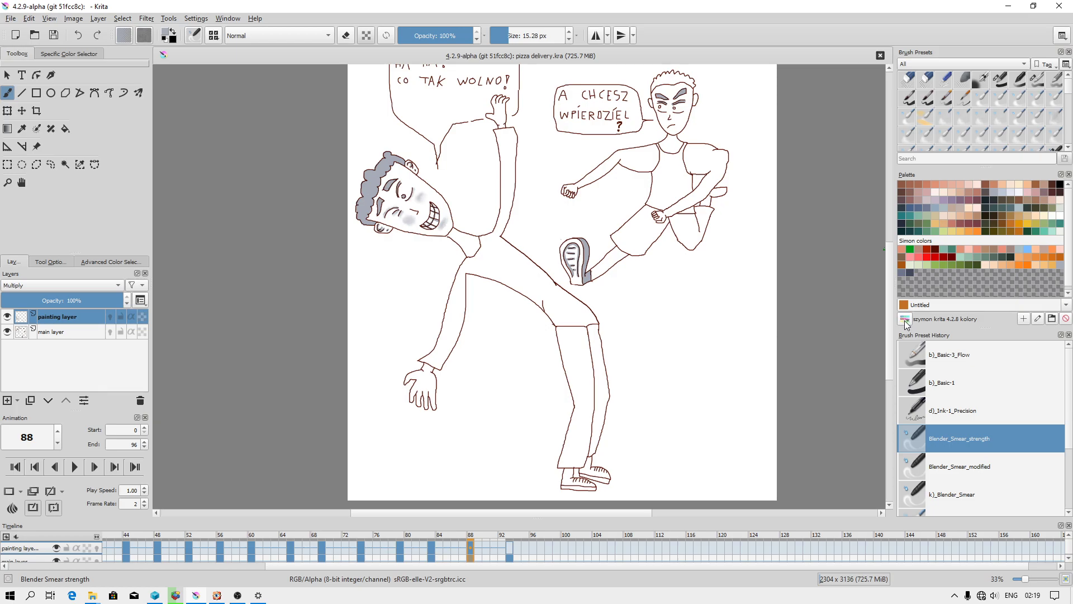
{"action": "left_click", "coordinate": [904, 318]}
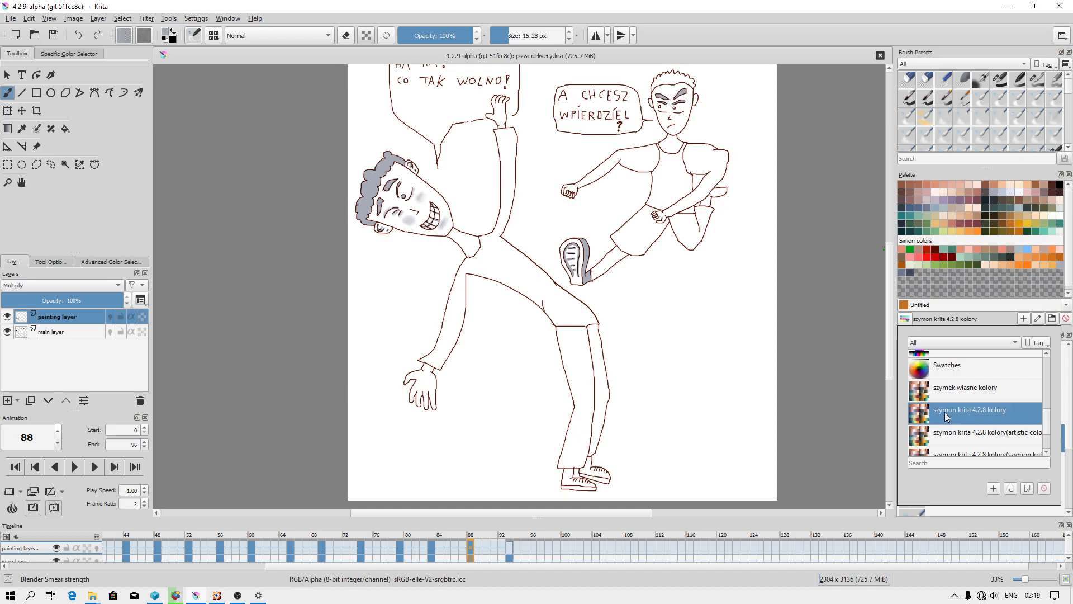
{"action": "mouse_move", "coordinate": [971, 409]}
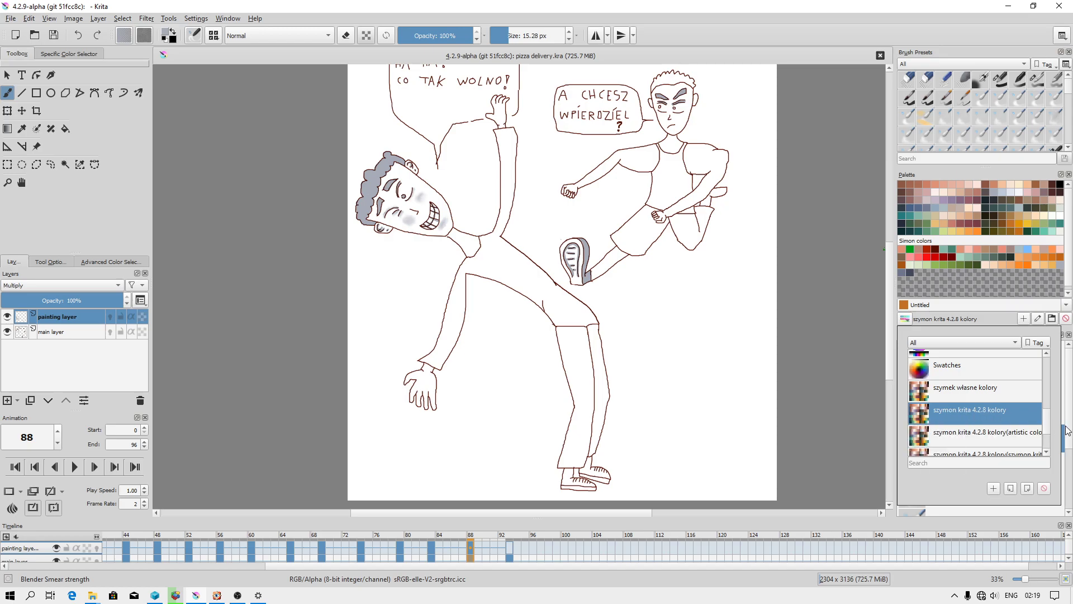
{"action": "mouse_move", "coordinate": [1028, 488]}
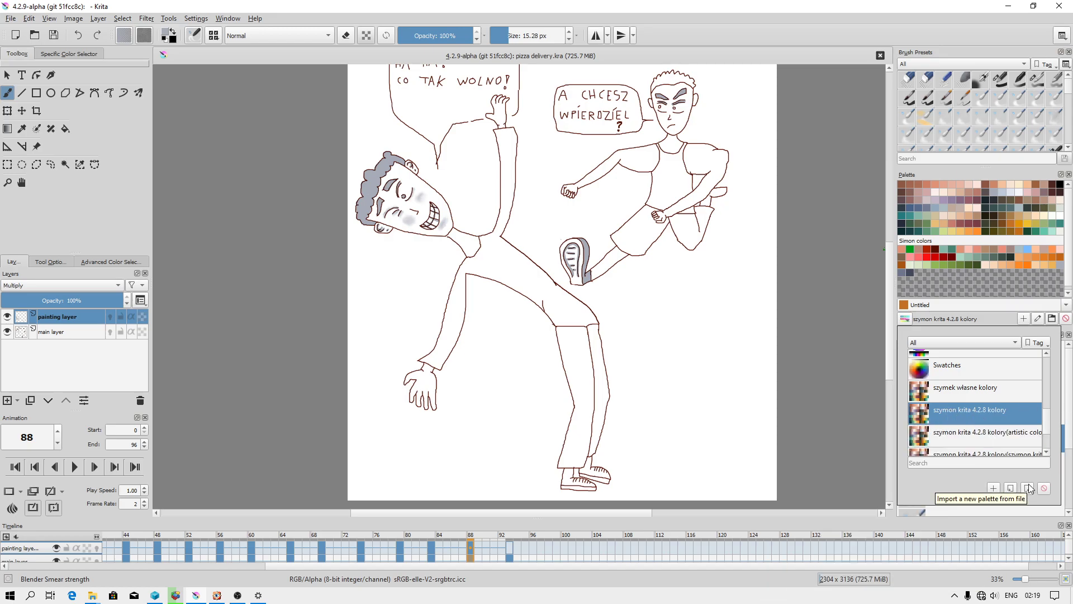
{"action": "left_click", "coordinate": [1037, 319]}
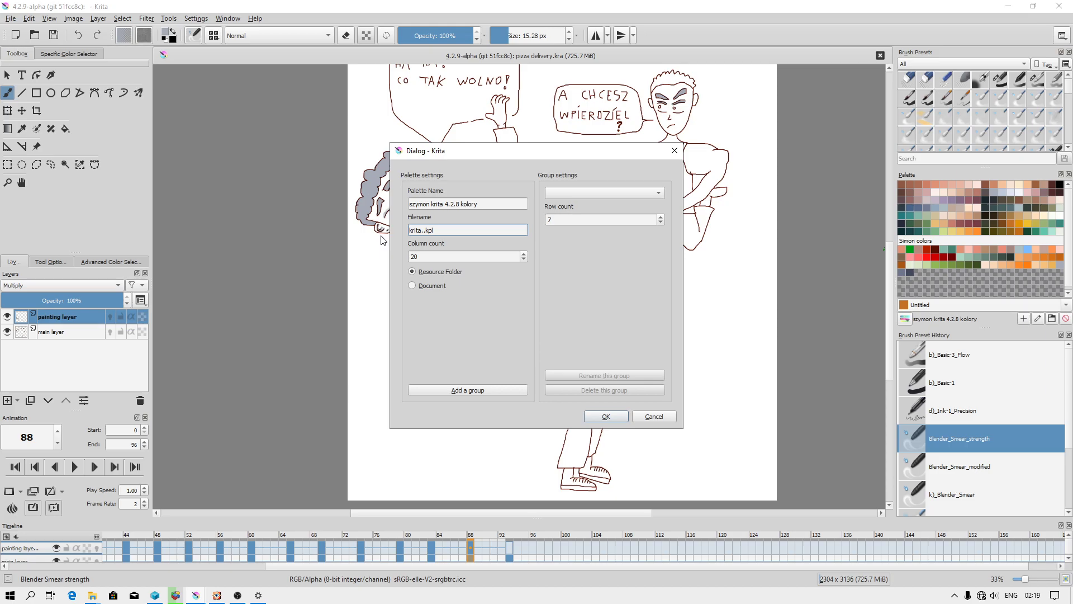
{"action": "mouse_move", "coordinate": [438, 245]}
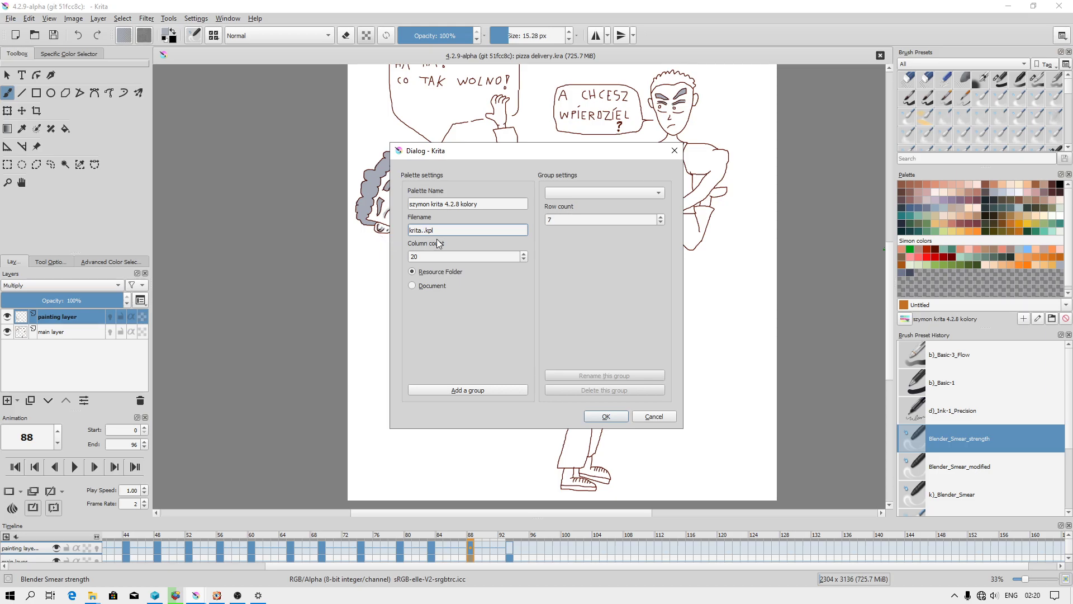
Save the palette as 'krita 4.2' into E:\krita 4.2.7 - paleta kolorów.
{"action": "key", "text": "Backspace"}
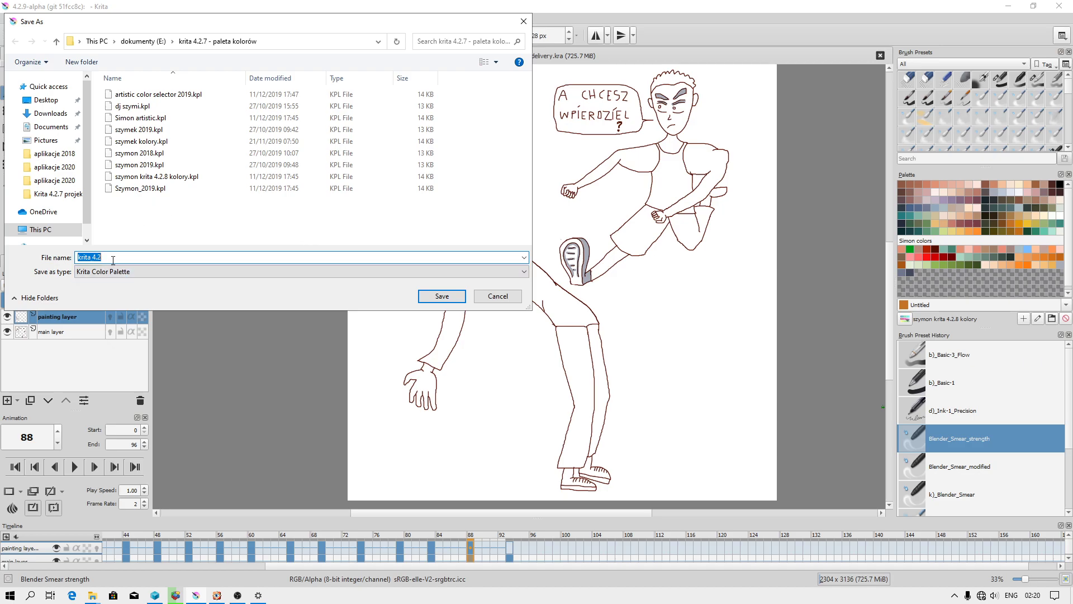
{"action": "mouse_move", "coordinate": [163, 207]}
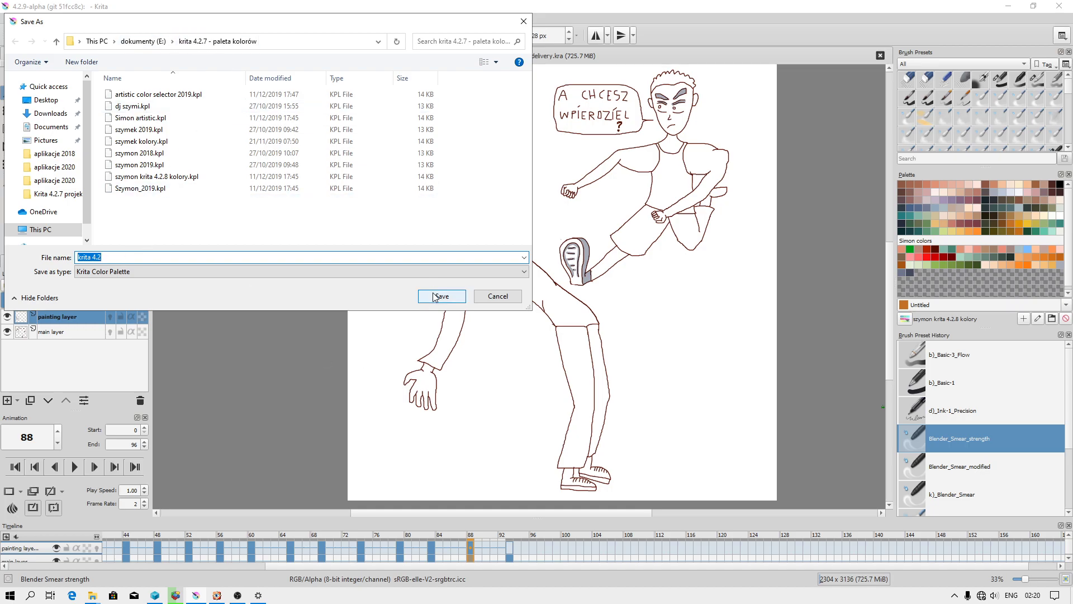
{"action": "left_click", "coordinate": [440, 295]}
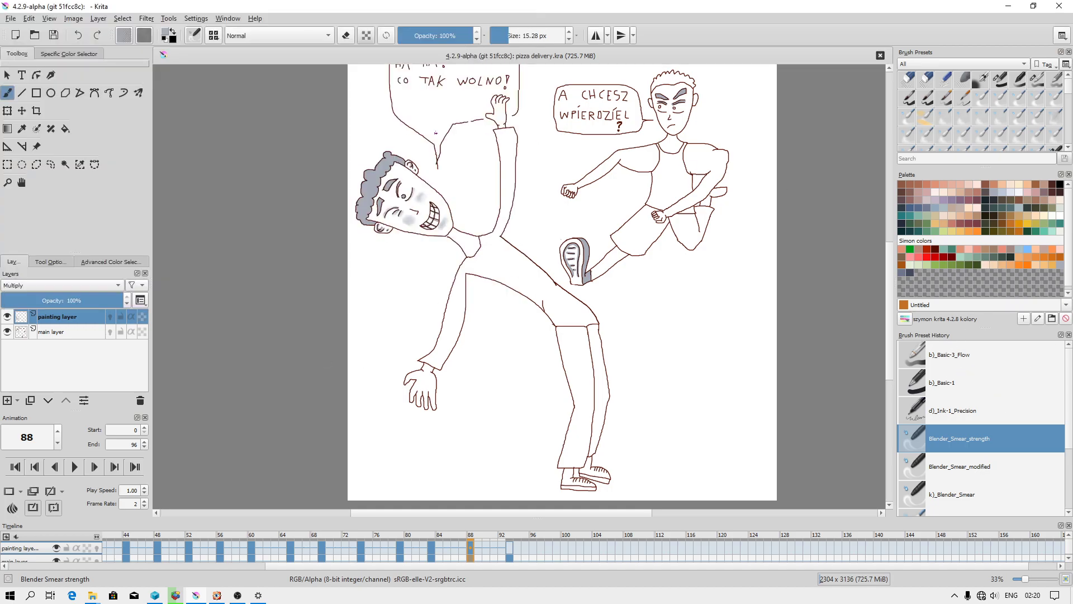
In File Explorer navigate to AppData\Roaming\krita\paintoppresets, then return to Krita.
{"action": "left_click", "coordinate": [9, 594]}
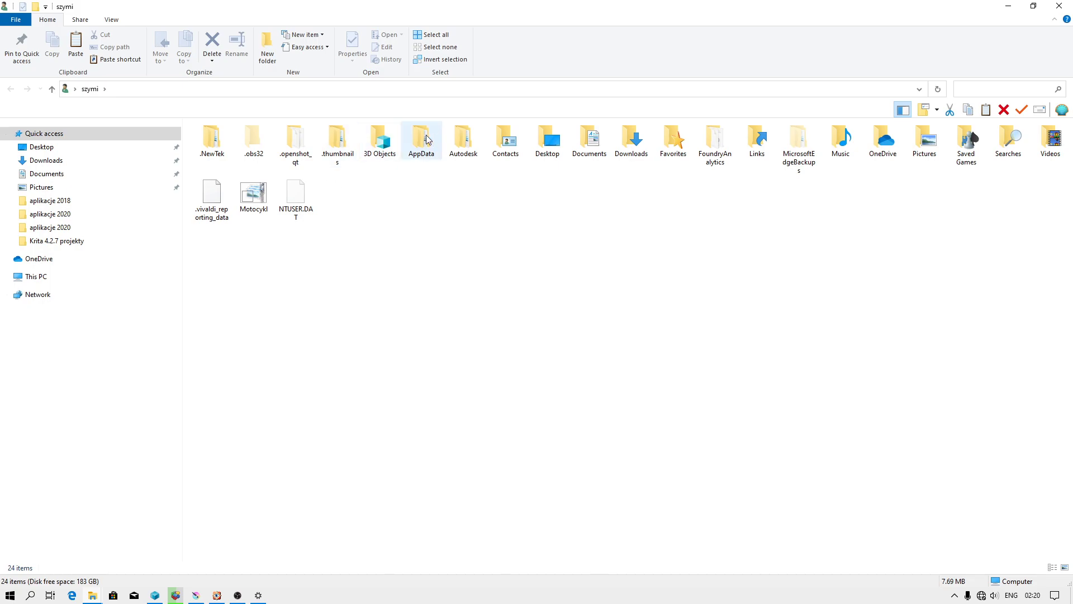
{"action": "double_click", "coordinate": [422, 139]}
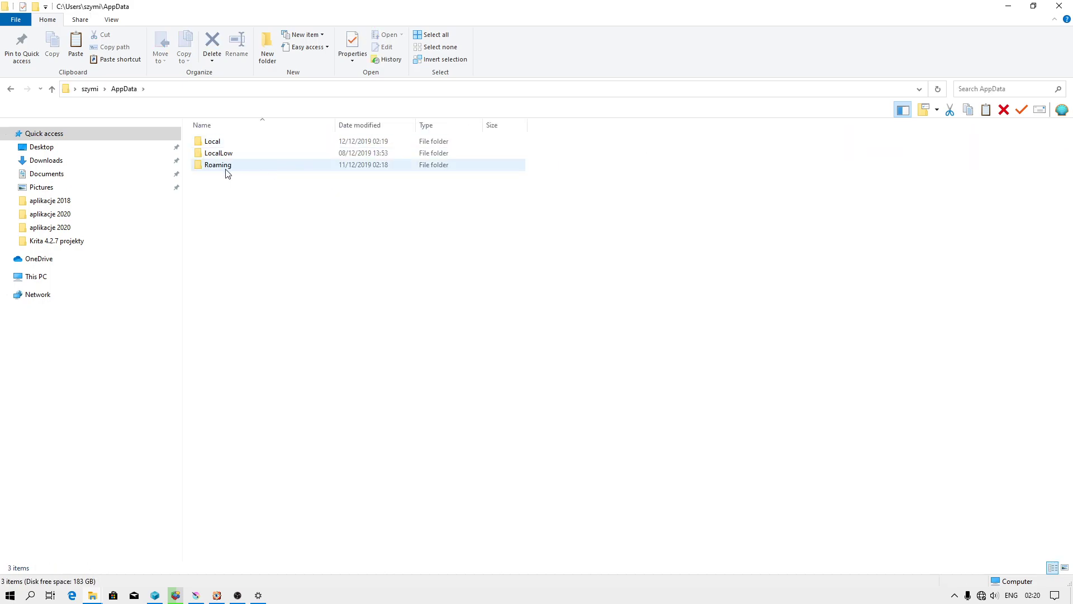
{"action": "double_click", "coordinate": [218, 165]}
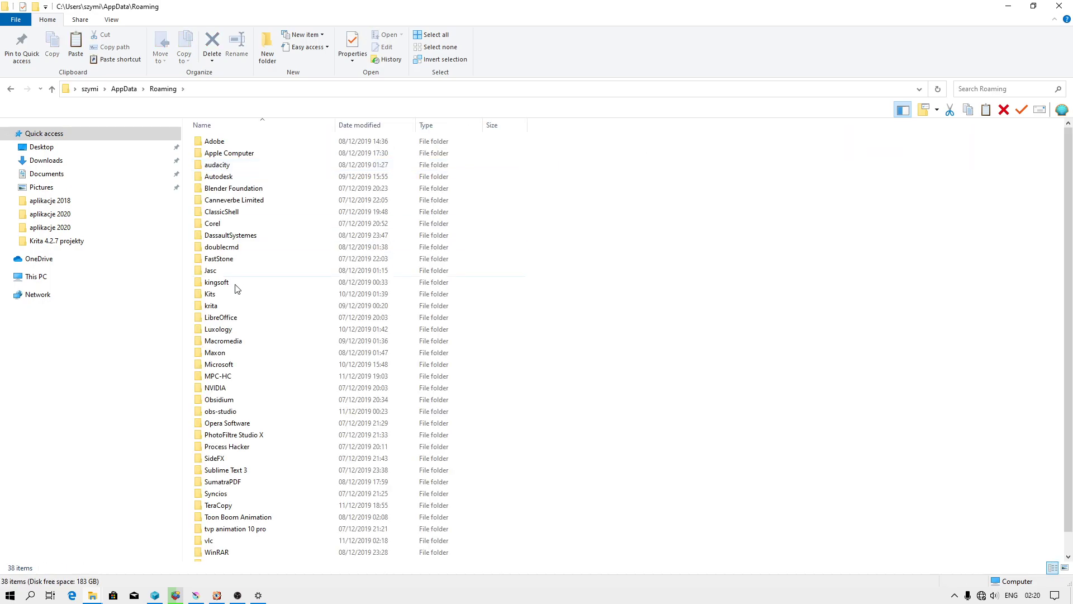
{"action": "double_click", "coordinate": [212, 305]}
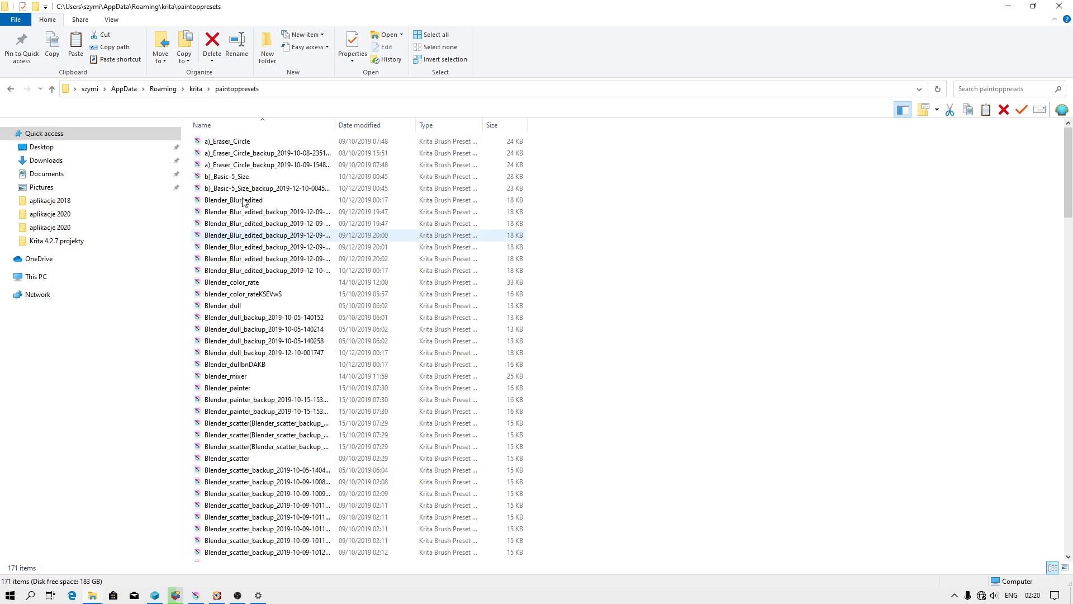
{"action": "left_click", "coordinate": [222, 305]}
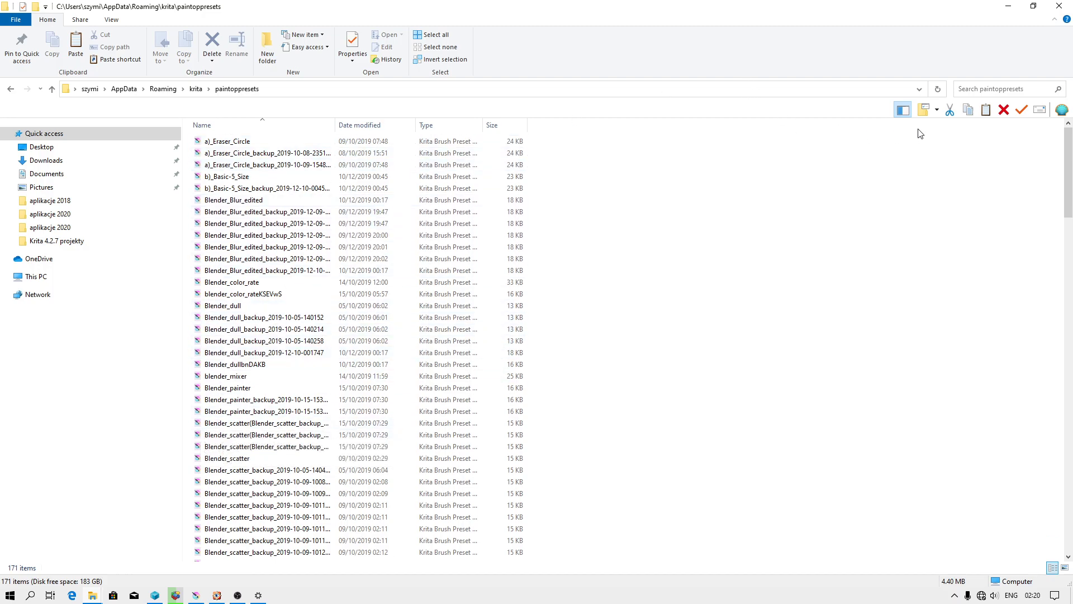
{"action": "mouse_move", "coordinate": [310, 122]}
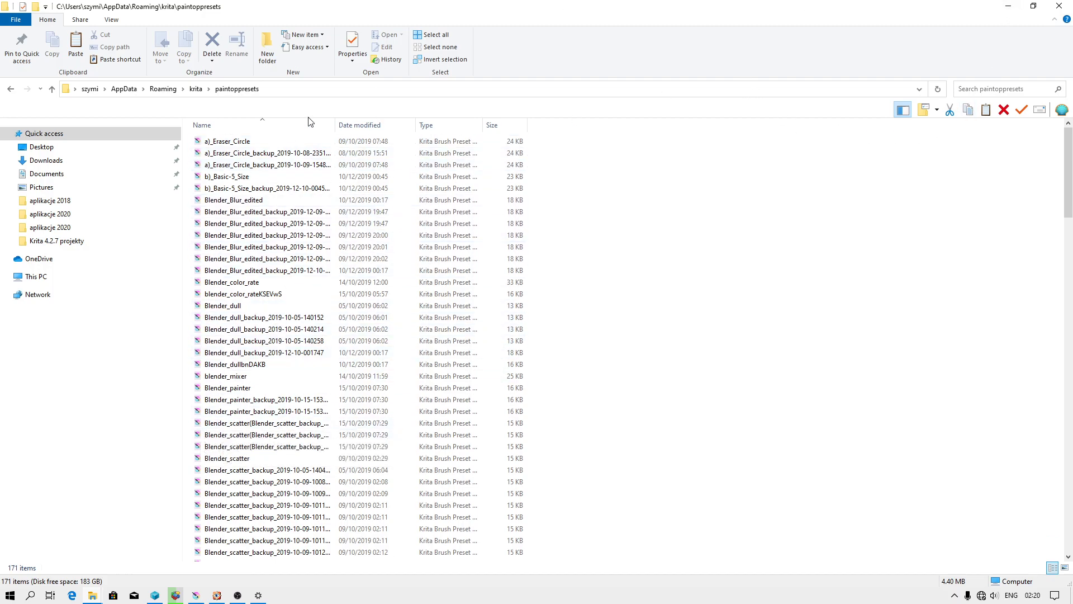
{"action": "left_click", "coordinate": [176, 594]}
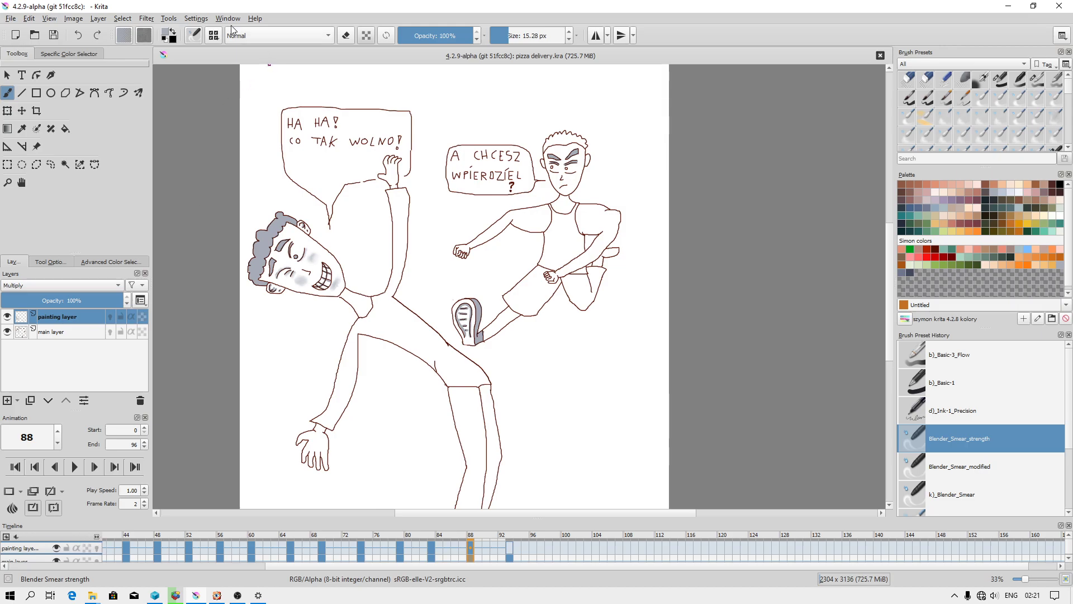
{"action": "left_click", "coordinate": [197, 18]}
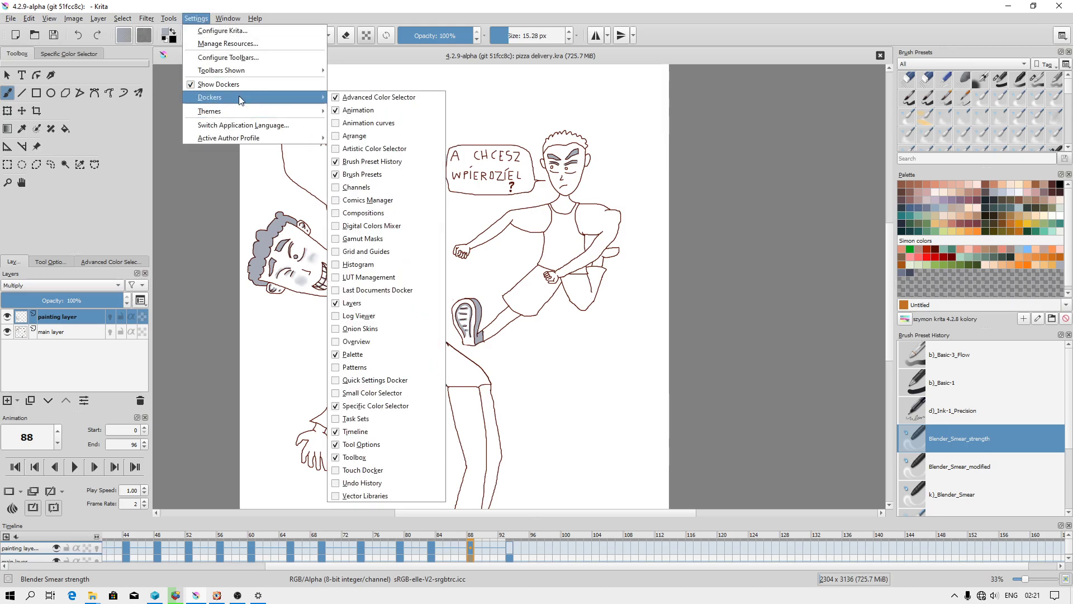
{"action": "mouse_move", "coordinate": [367, 252]}
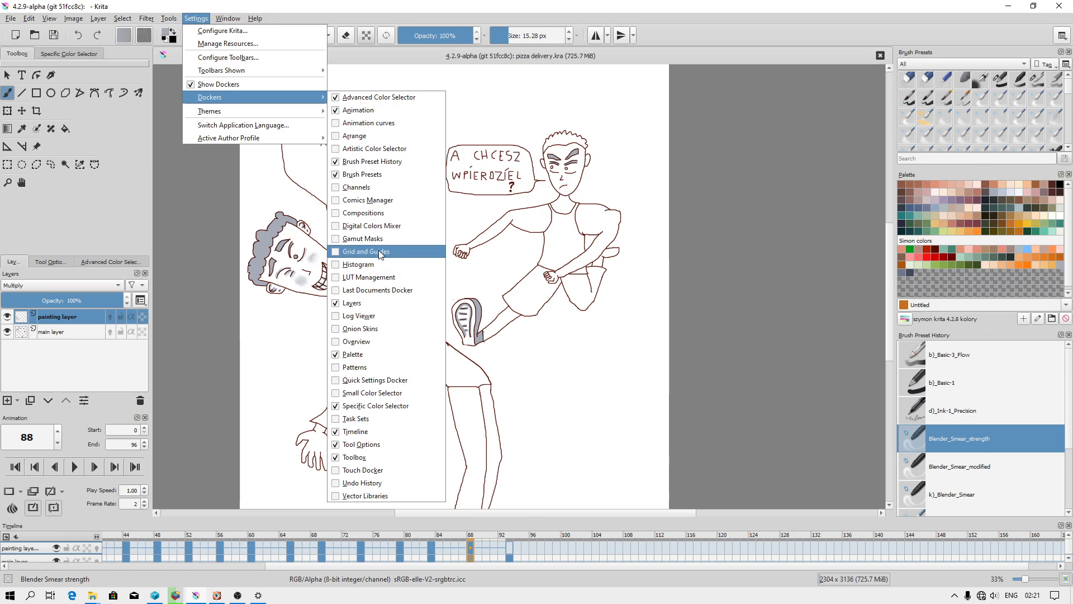
{"action": "mouse_move", "coordinate": [355, 432]}
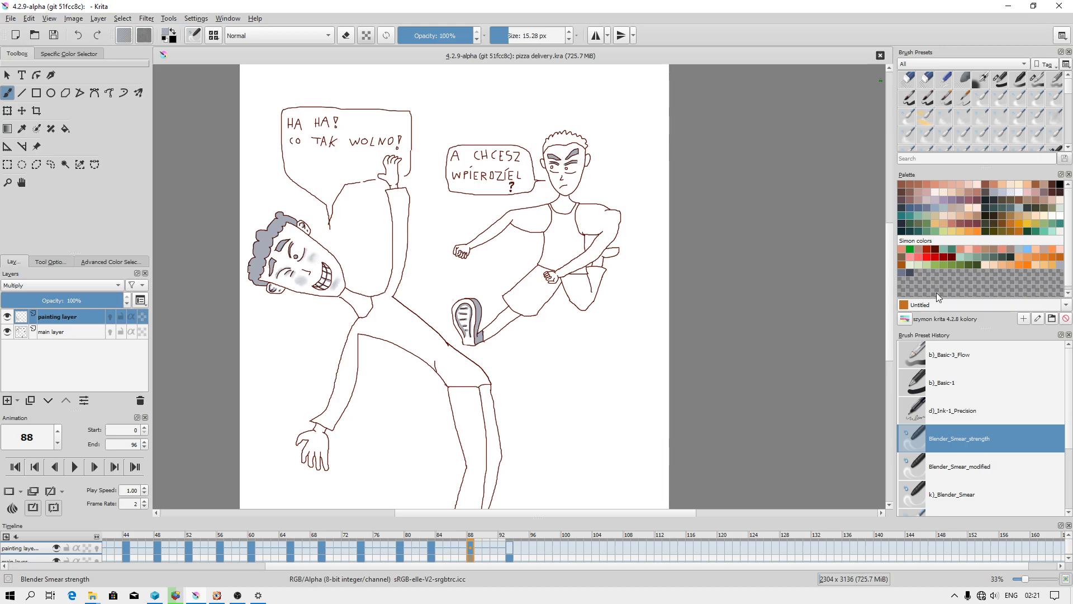
{"action": "left_click", "coordinate": [964, 318]}
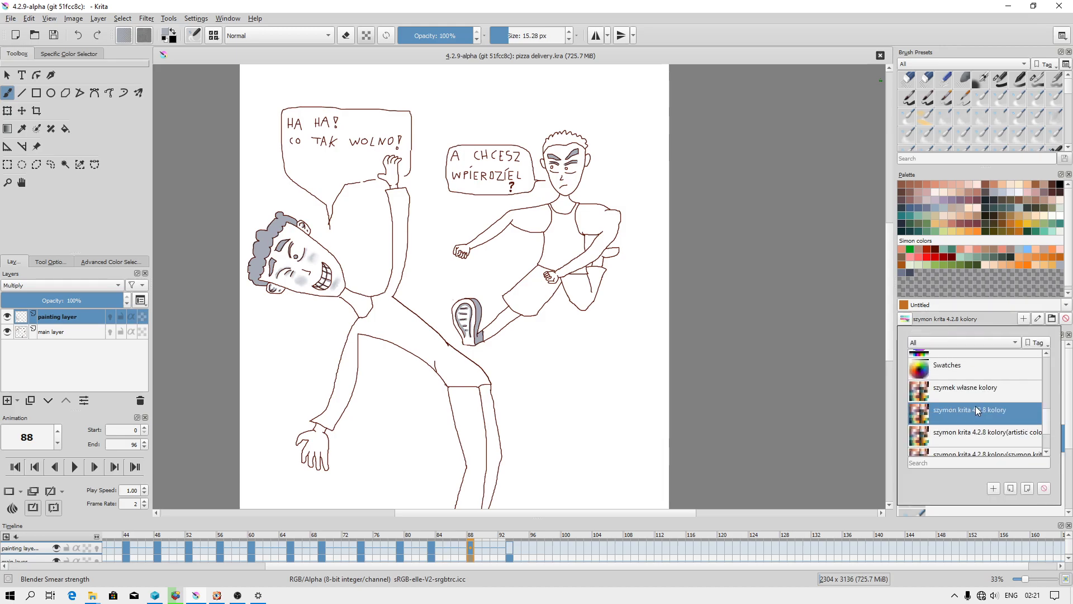
{"action": "mouse_move", "coordinate": [1028, 489]}
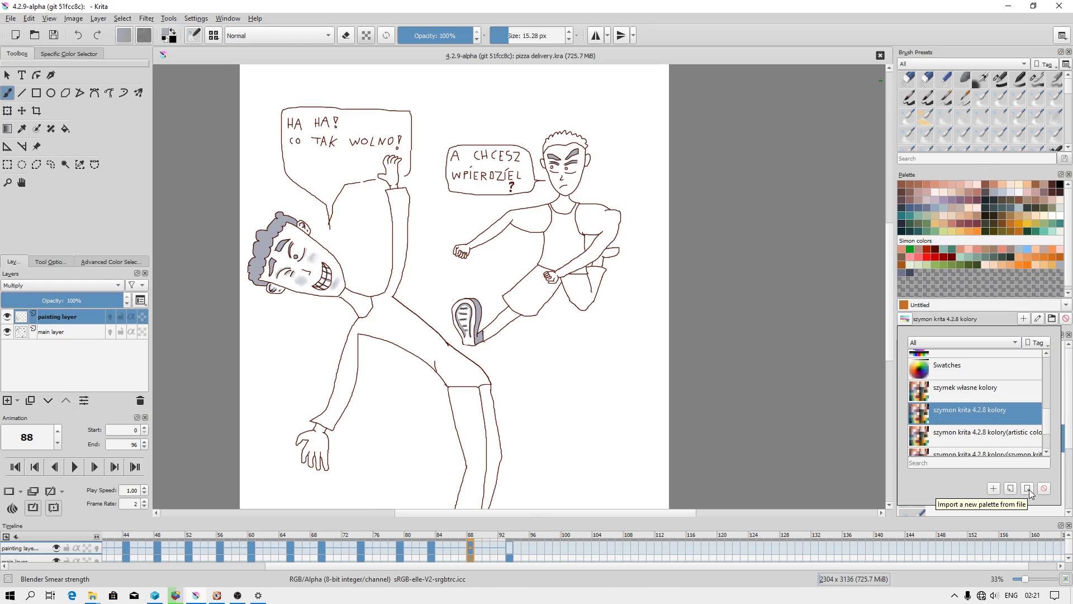
{"action": "left_click", "coordinate": [1026, 489]}
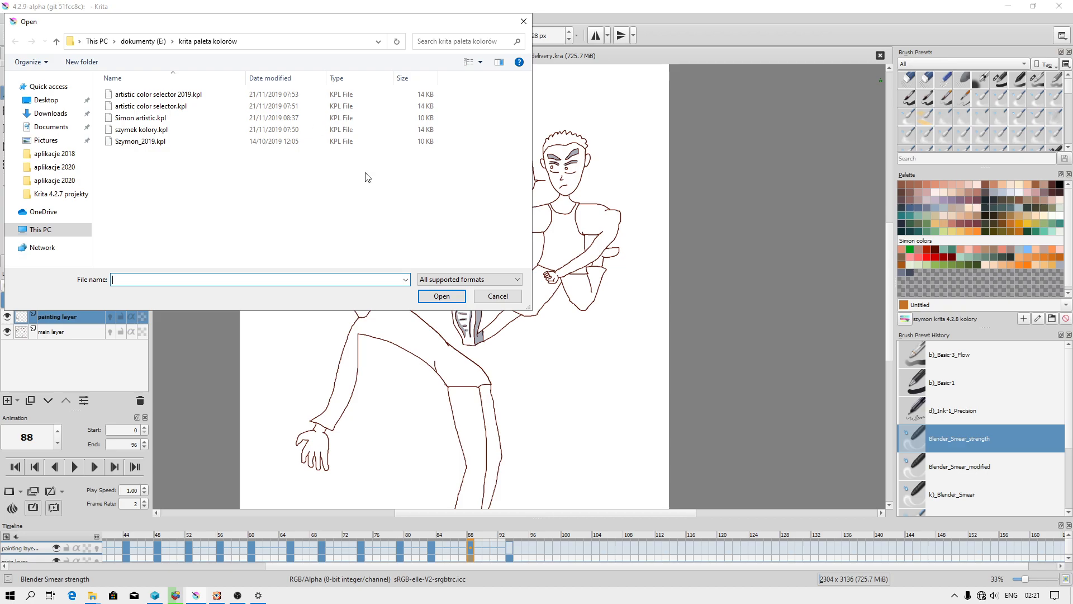
{"action": "left_click", "coordinate": [496, 295]}
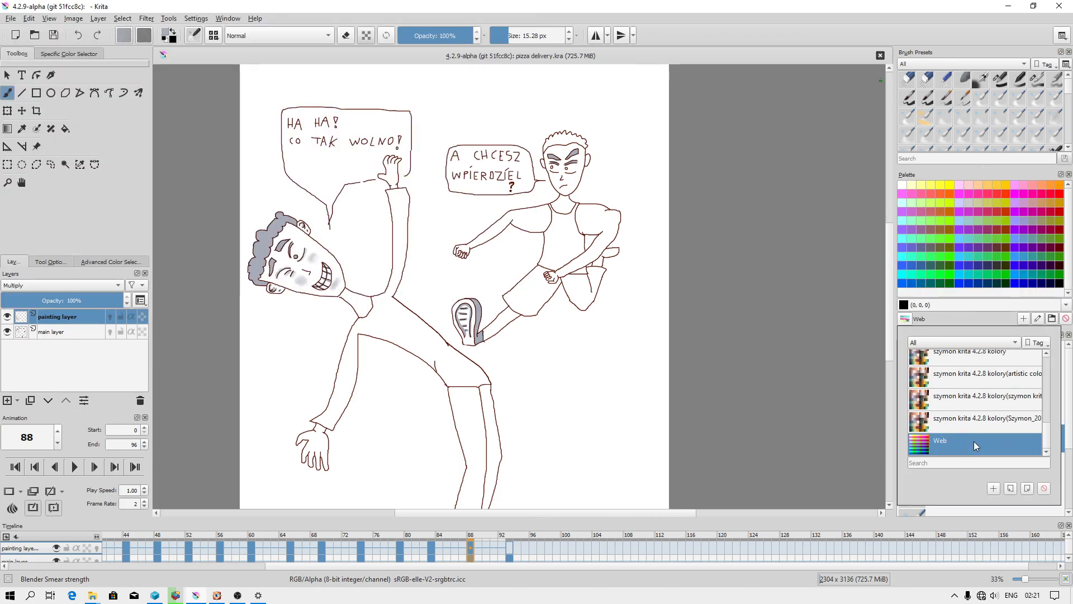
{"action": "left_click", "coordinate": [969, 414]}
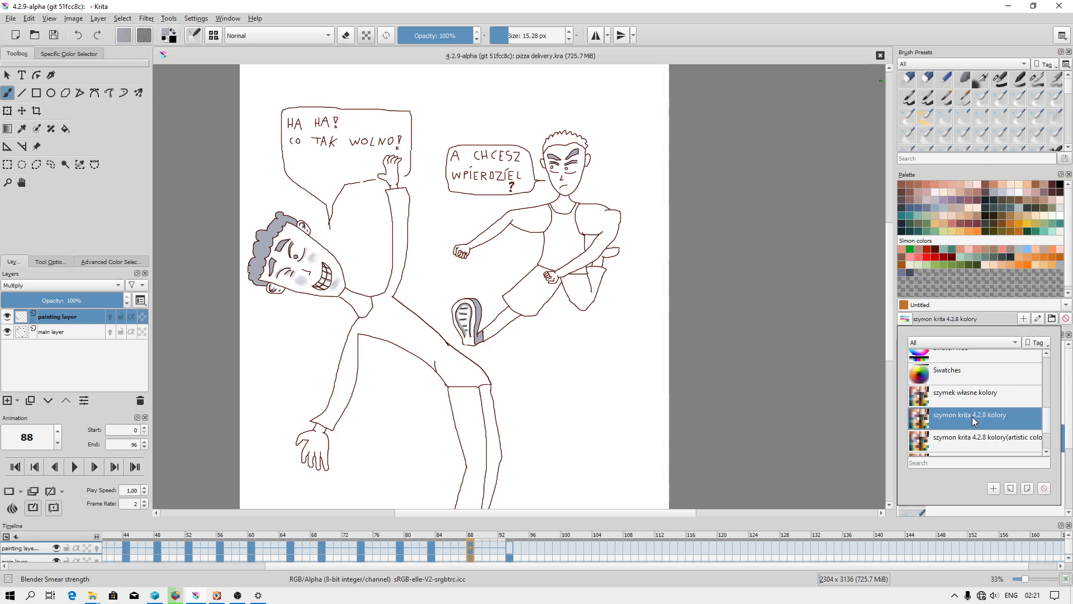
{"action": "mouse_move", "coordinate": [1010, 490]}
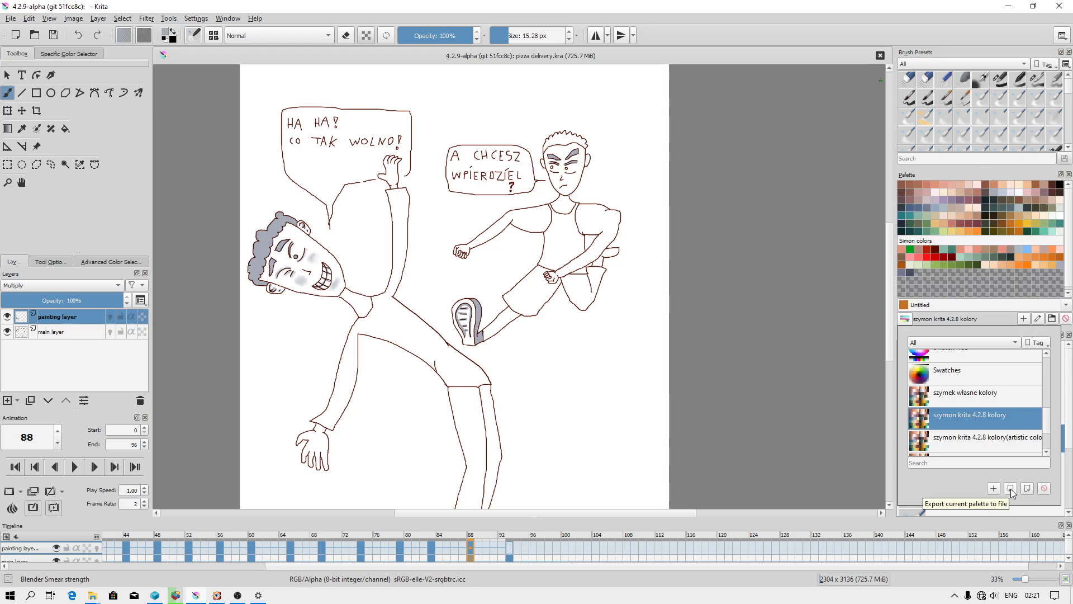
{"action": "left_click", "coordinate": [1007, 489]}
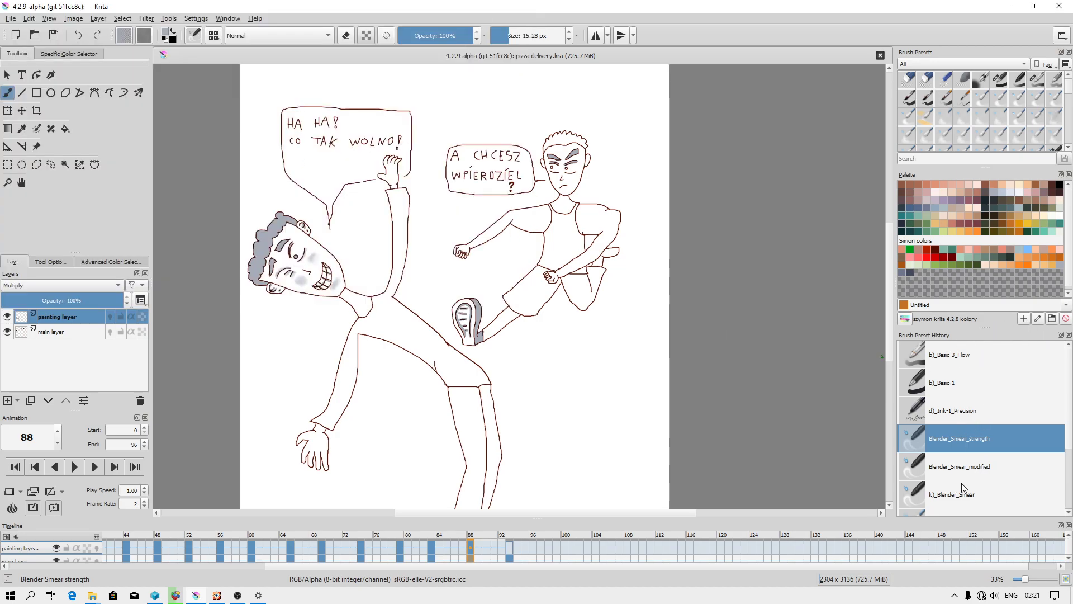
Try Import palette from file, cancel it, reselect szymon krita 4.2.8 kolory and list workspaces.
{"action": "left_click", "coordinate": [966, 319]}
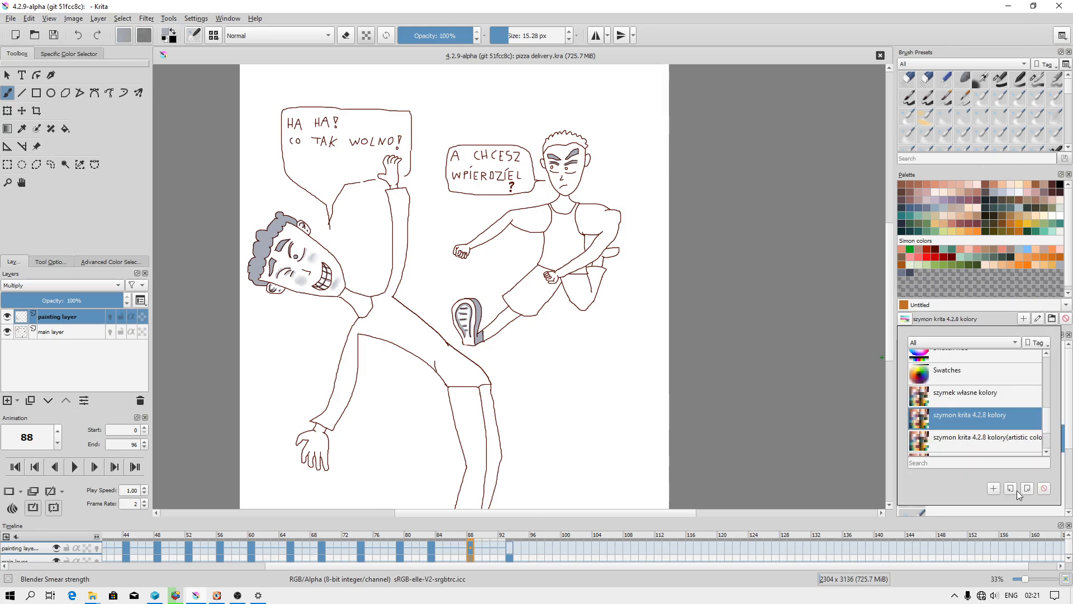
{"action": "mouse_move", "coordinate": [1026, 489]}
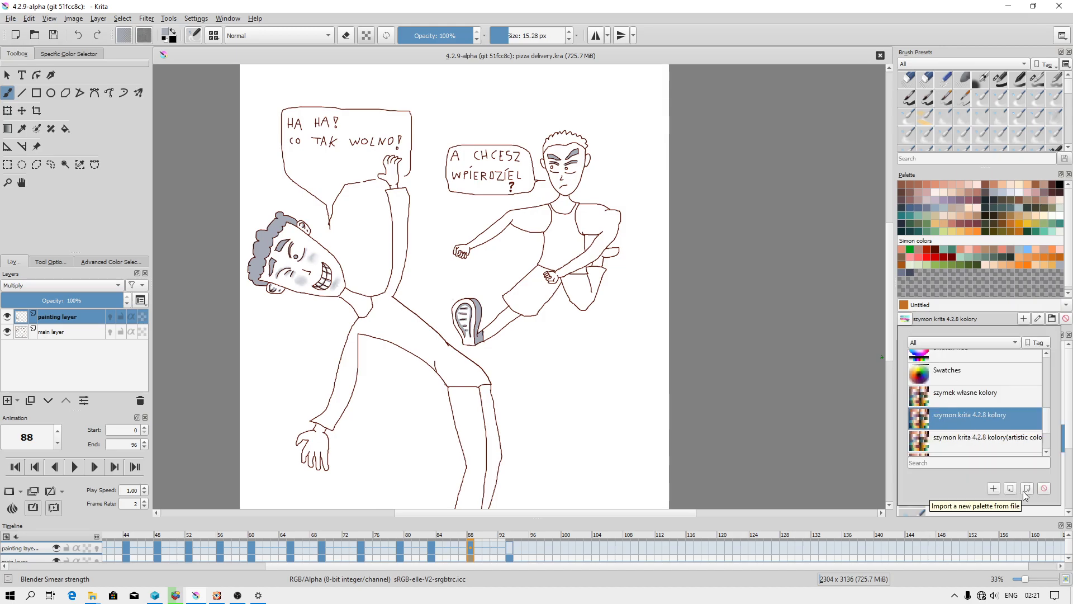
{"action": "left_click", "coordinate": [1026, 489]}
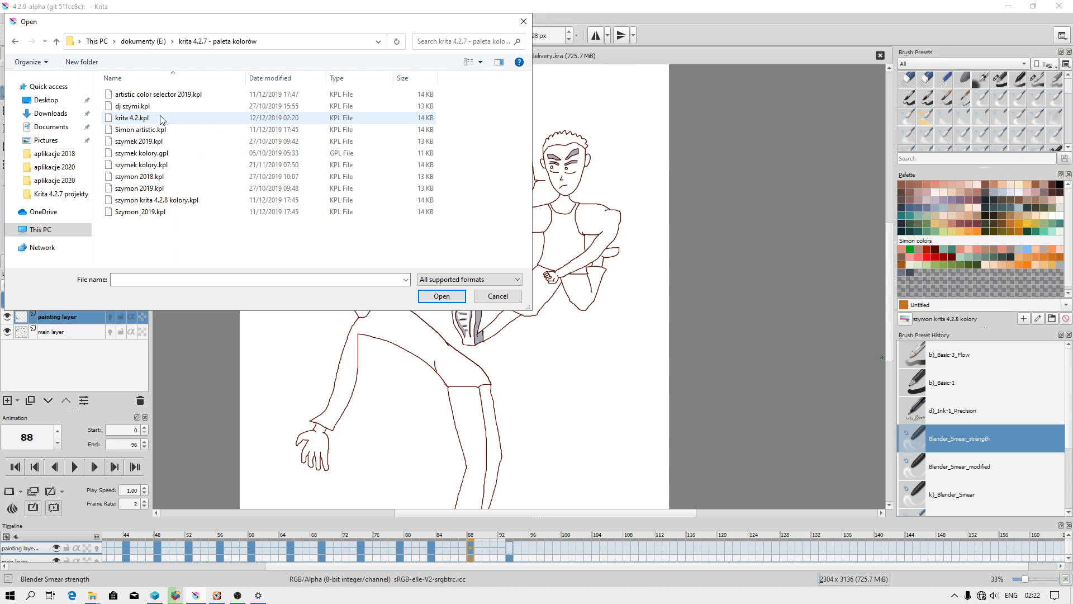
{"action": "left_click", "coordinate": [496, 295]}
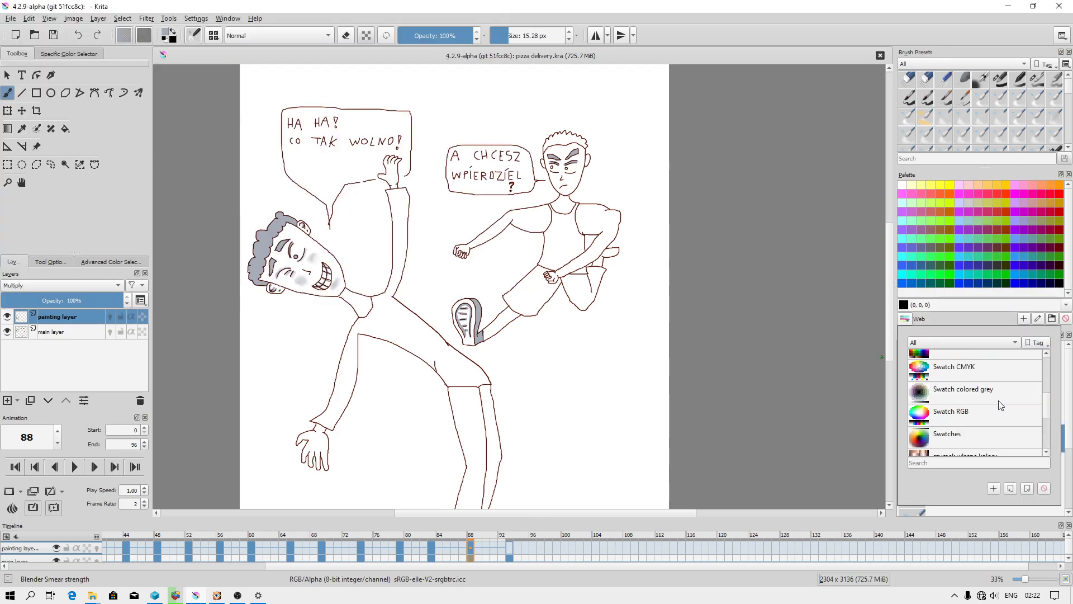
{"action": "left_click", "coordinate": [970, 413]}
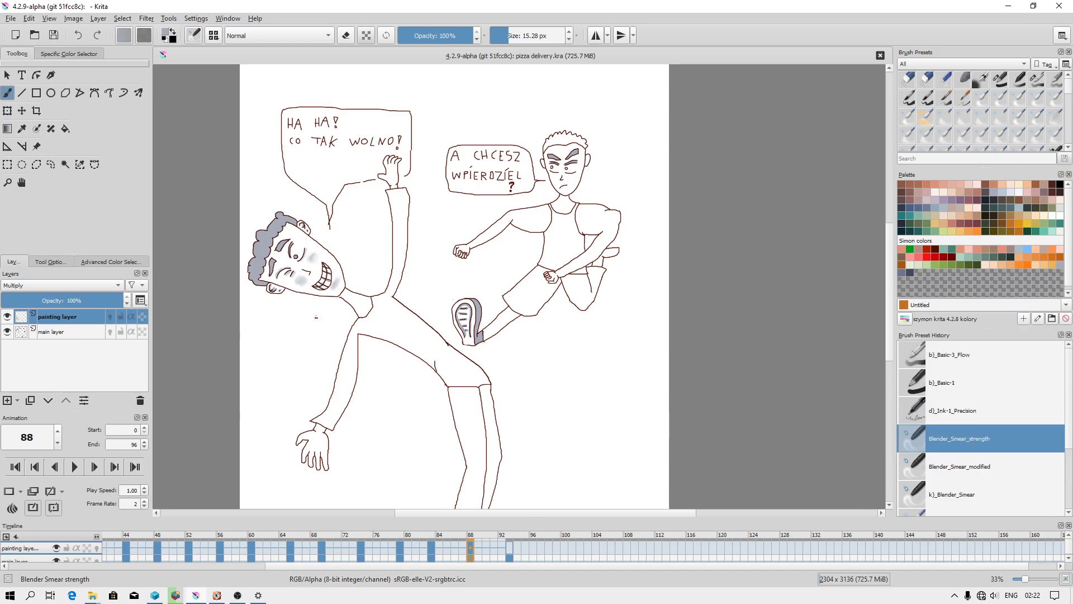
{"action": "left_click", "coordinate": [1064, 34]}
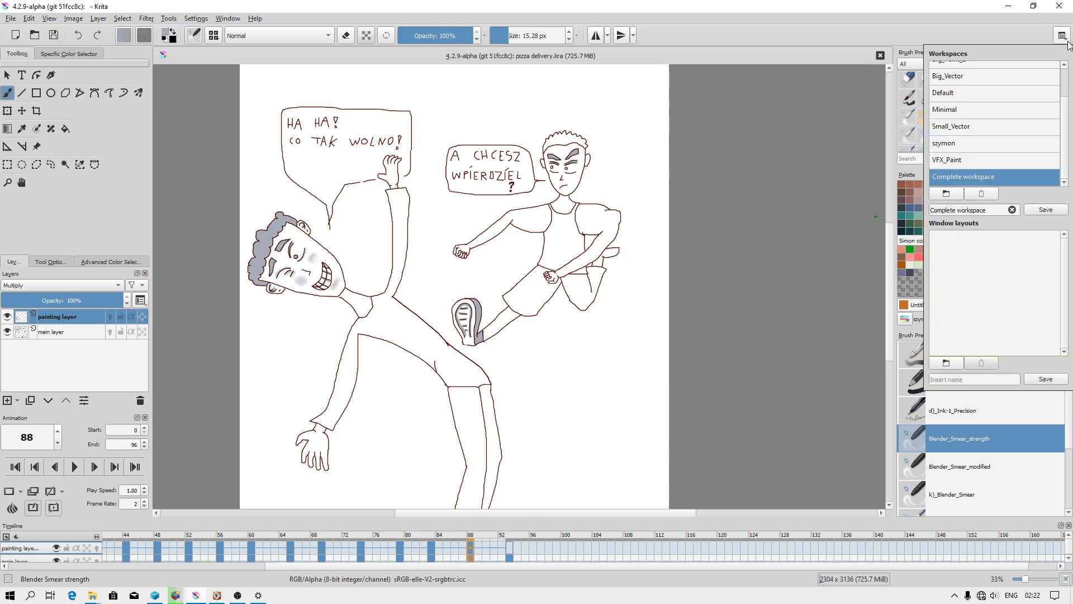